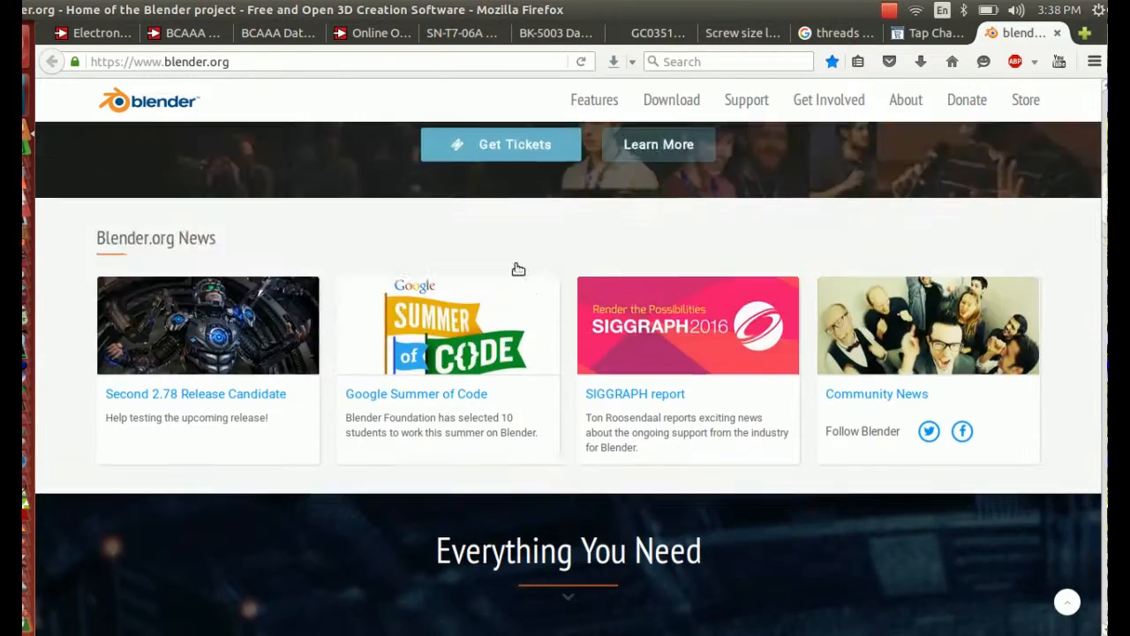
# - Review the M22×1.5 tap chart and ISO thread profile diagram, then return to Blender
pyautogui.click(924, 33)
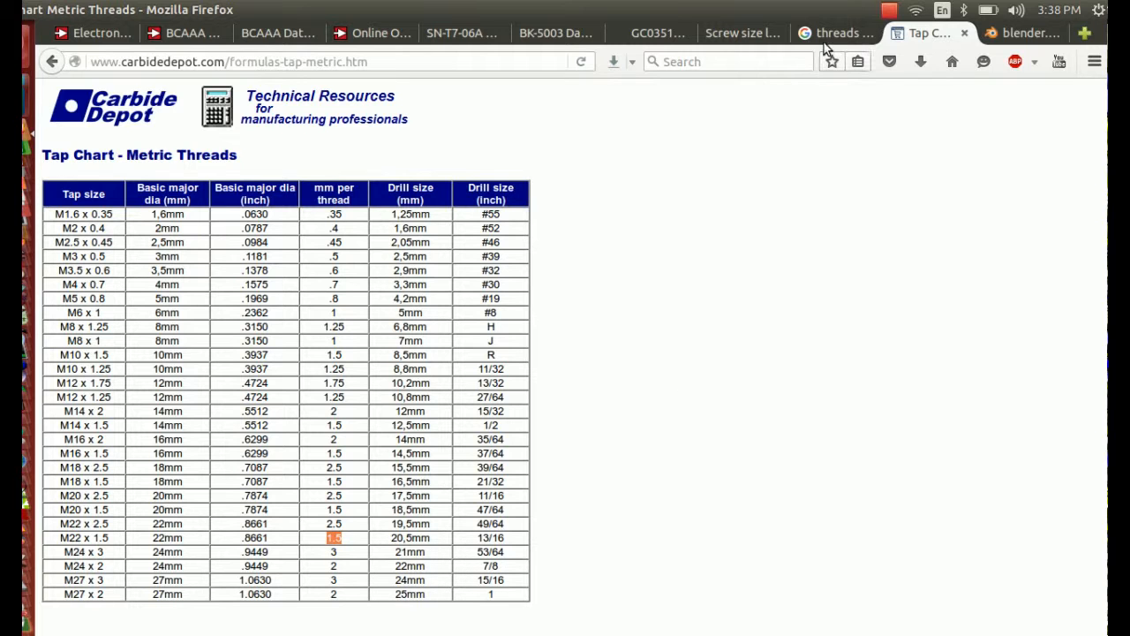
pyautogui.click(839, 33)
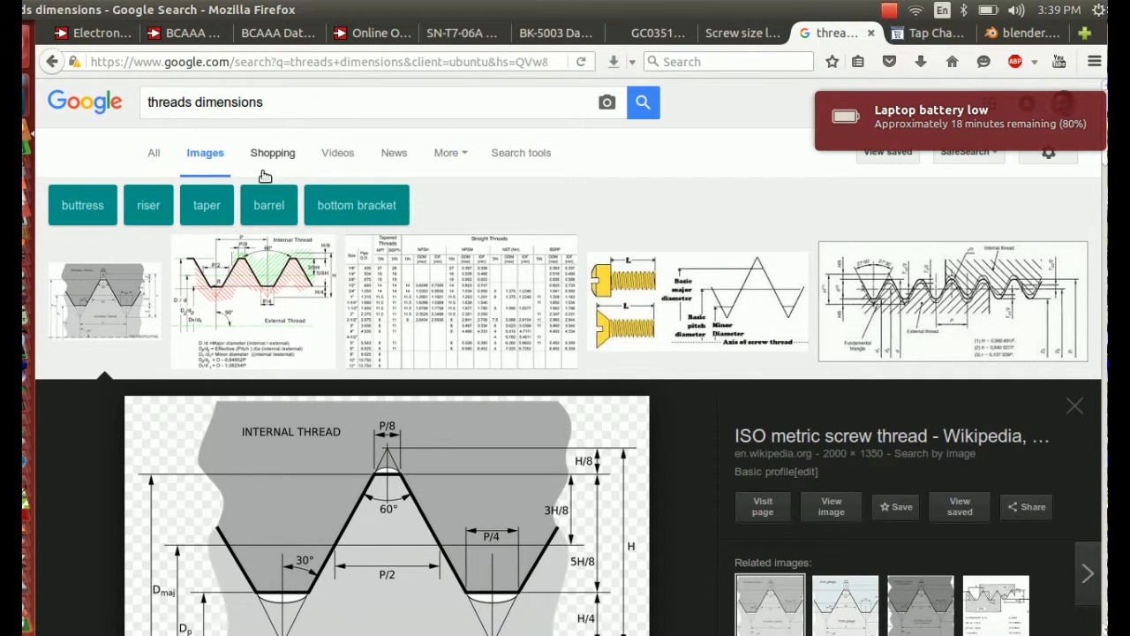
pyautogui.moveTo(453, 226)
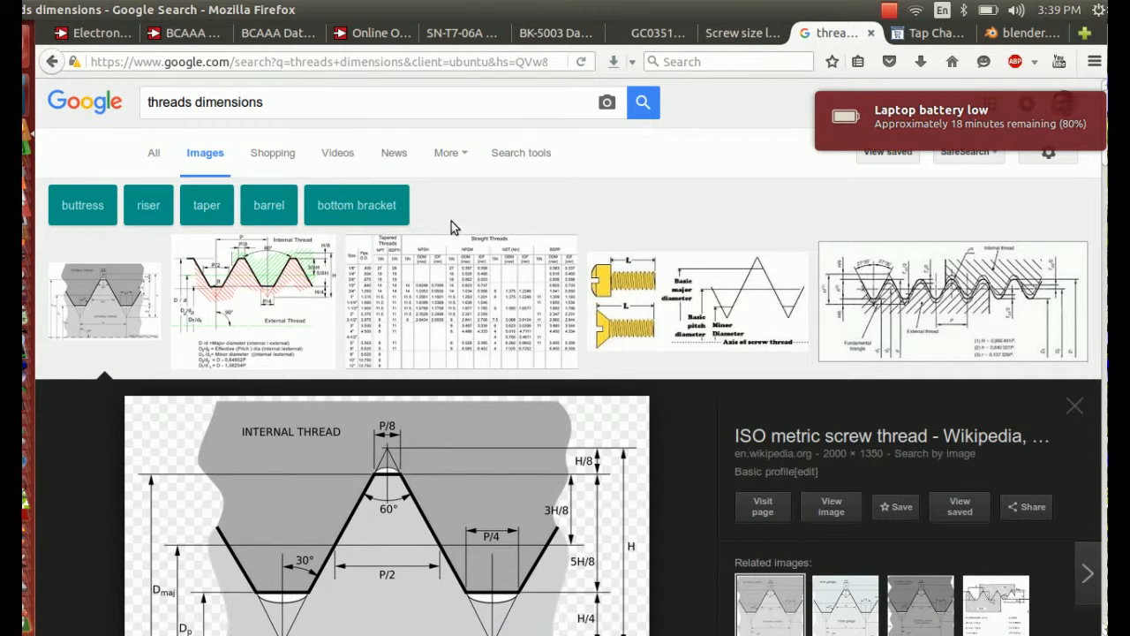
pyautogui.scroll(-3)
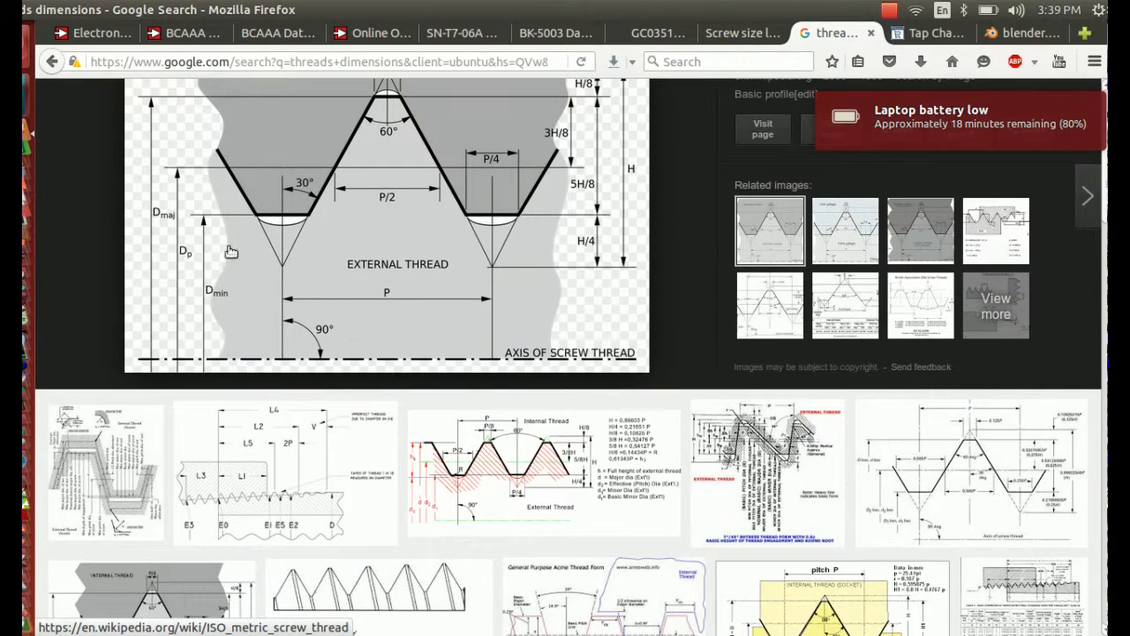
pyautogui.click(1021, 33)
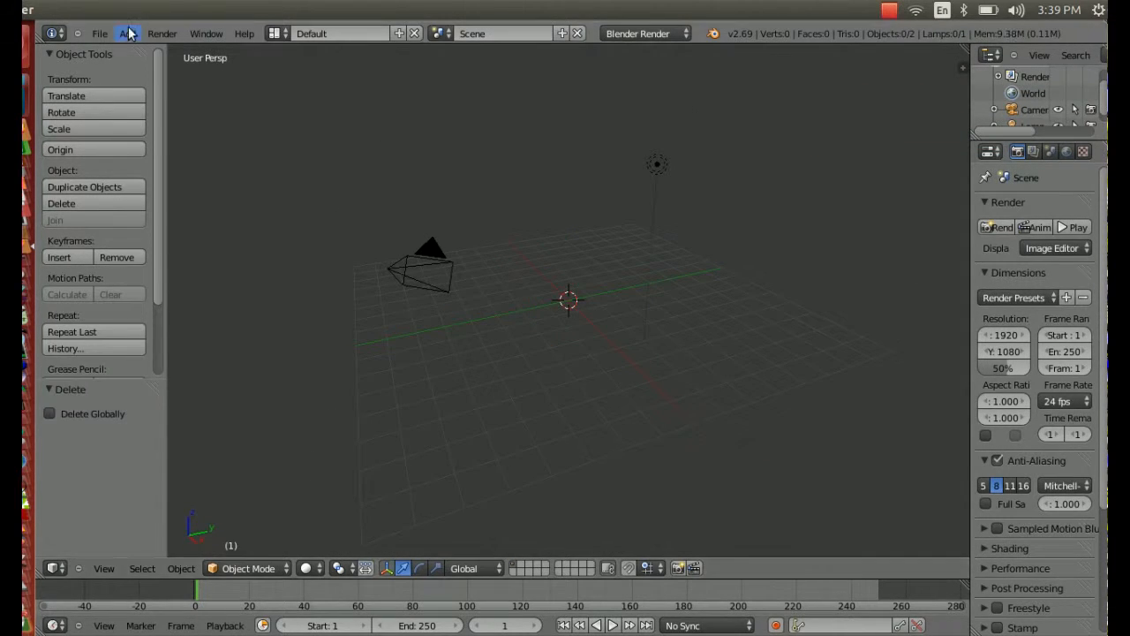
# - Insert a mesh Plane at the 3D cursor from the Add menu
pyautogui.click(128, 33)
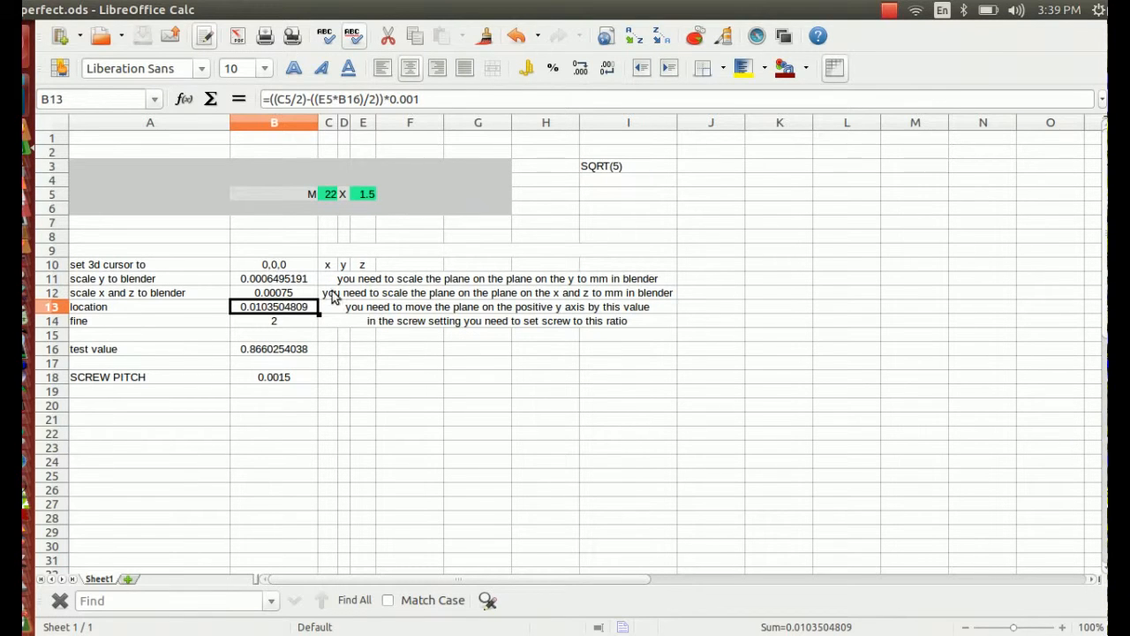
pyautogui.moveTo(212, 334)
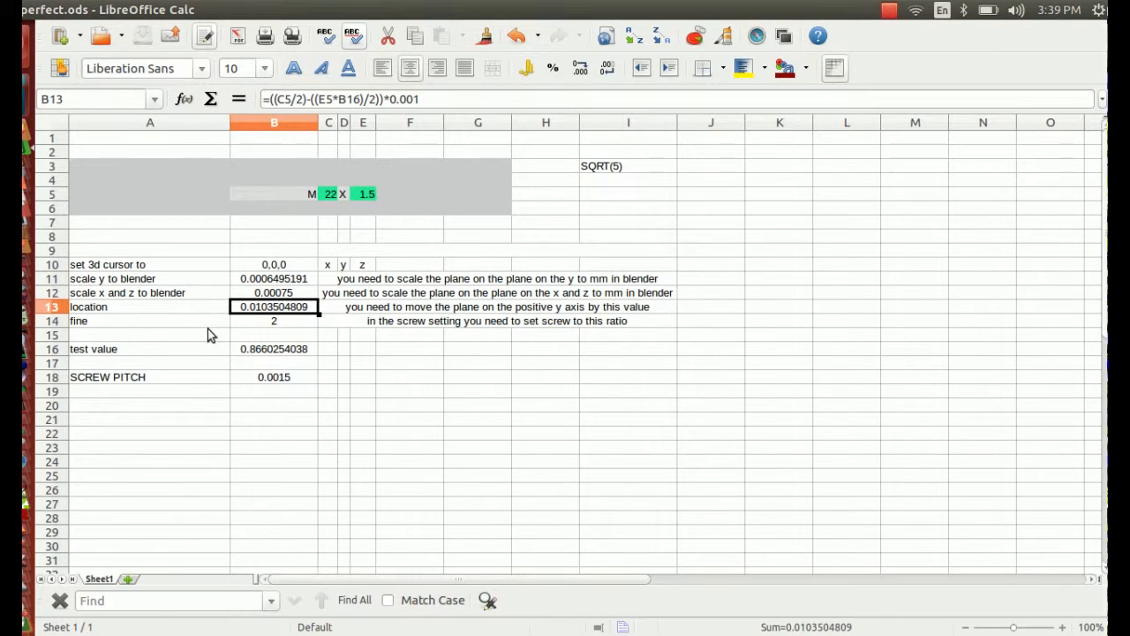
pyautogui.moveTo(278, 320)
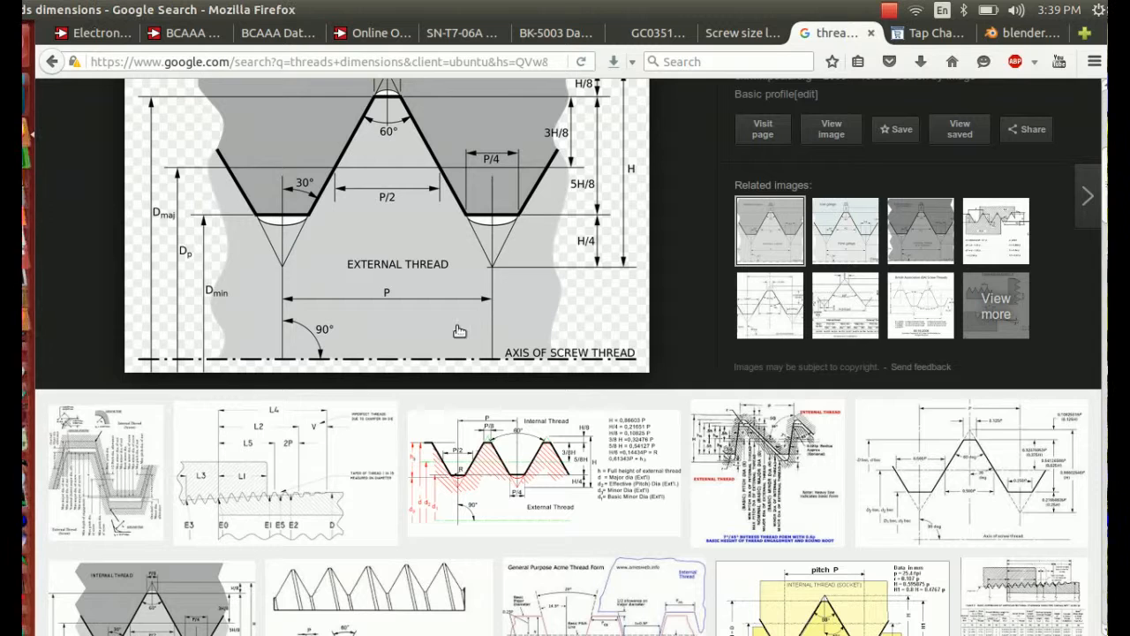
pyautogui.moveTo(457, 331)
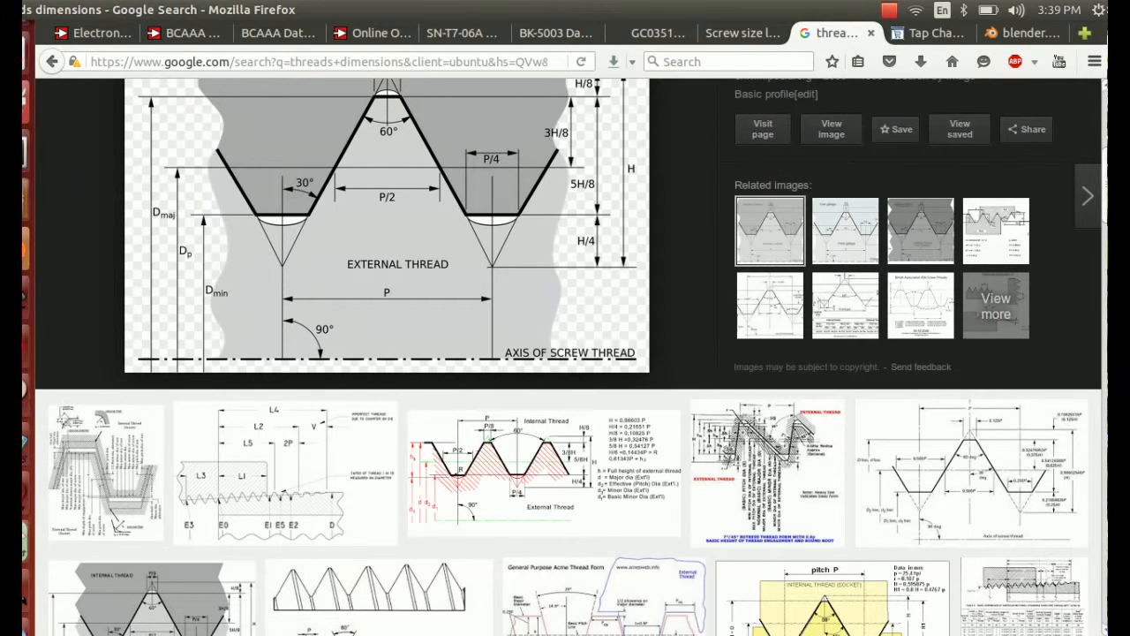
pyautogui.click(1036, 34)
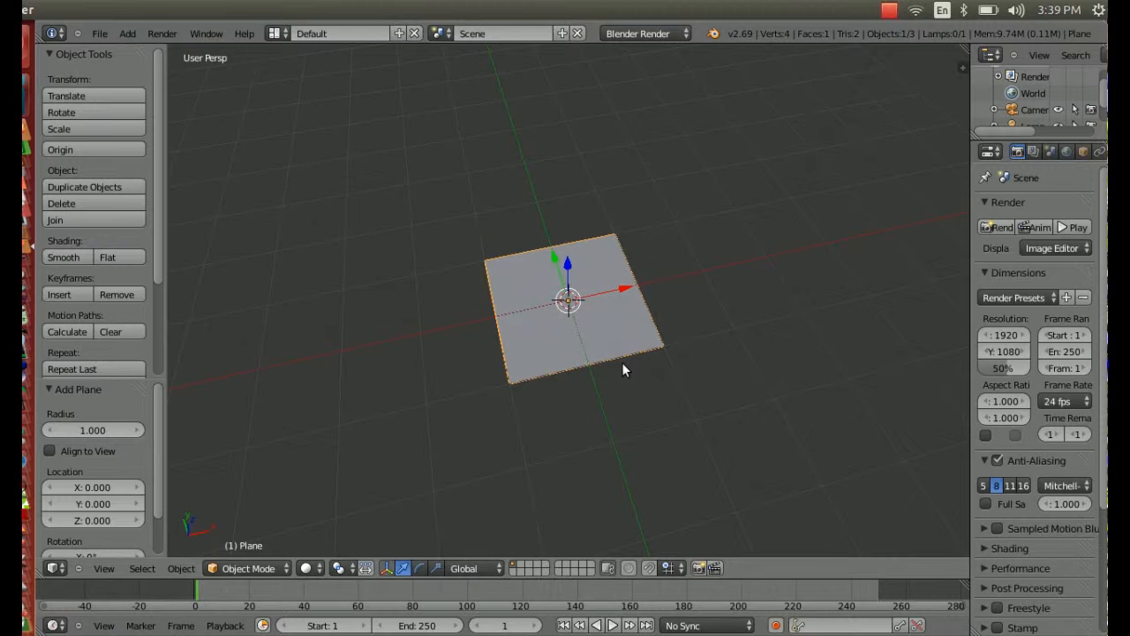
pyautogui.moveTo(519, 331)
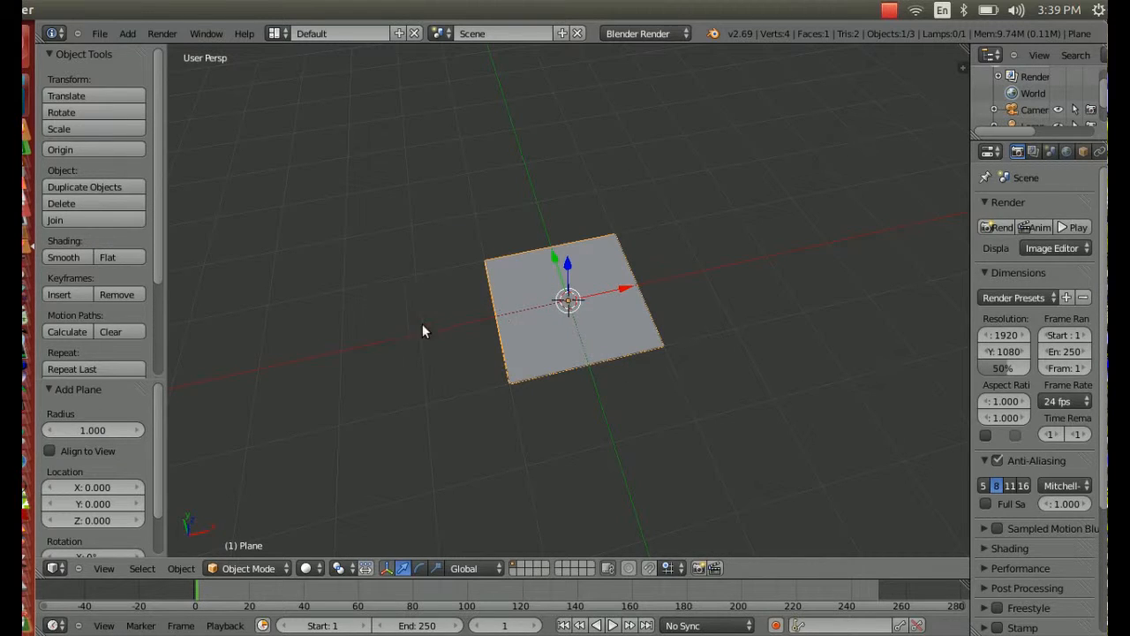
pyautogui.moveTo(575, 300)
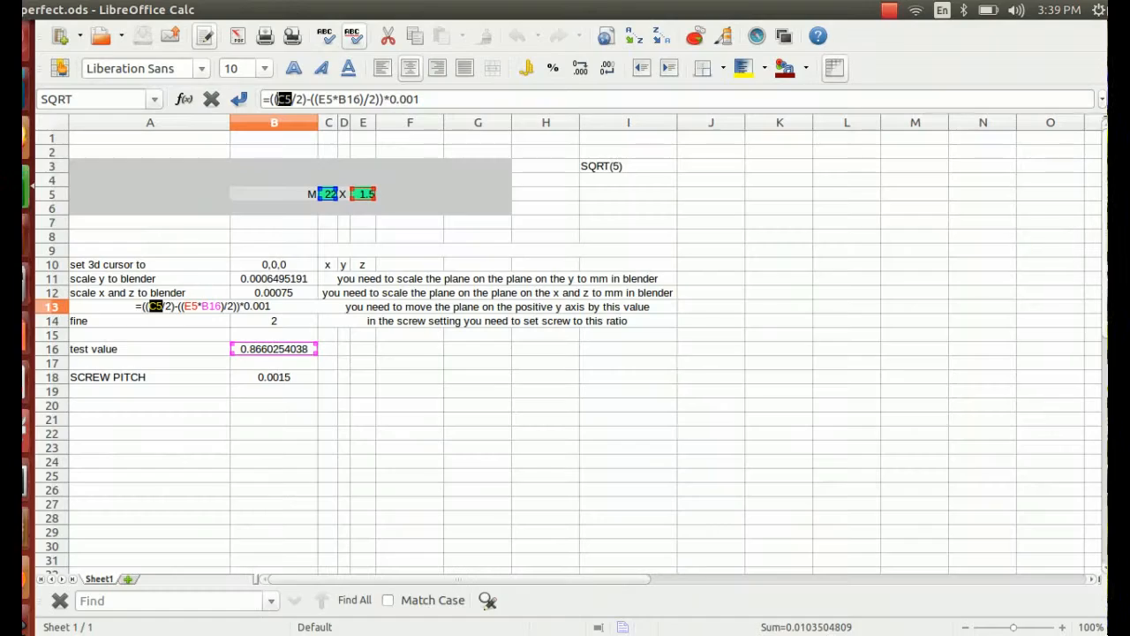
pyautogui.moveTo(173, 316)
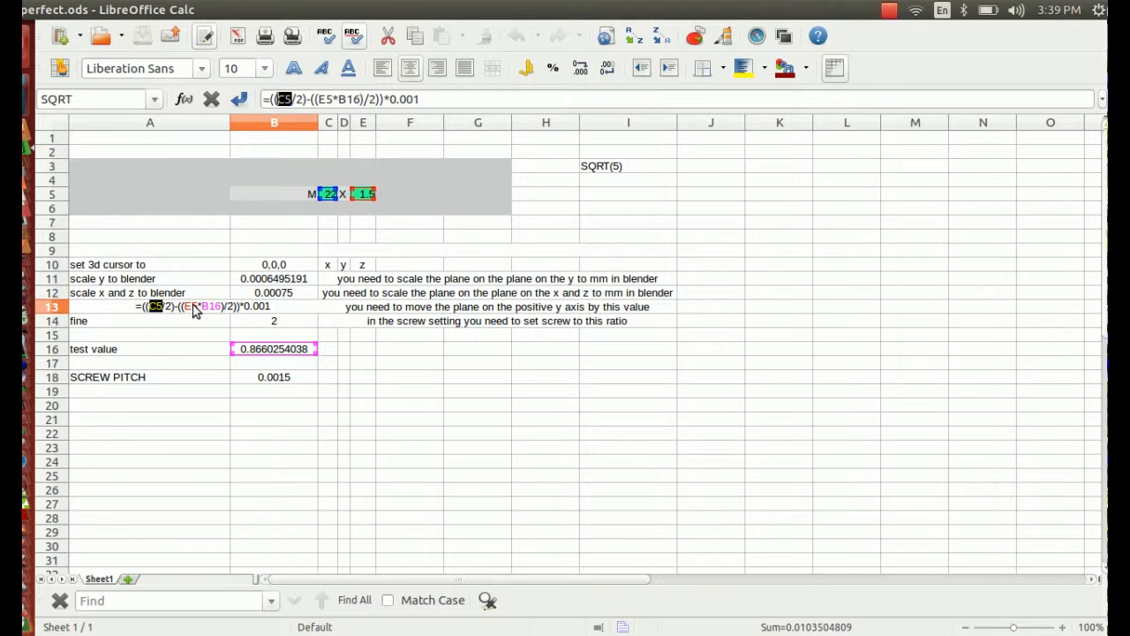
pyautogui.moveTo(214, 321)
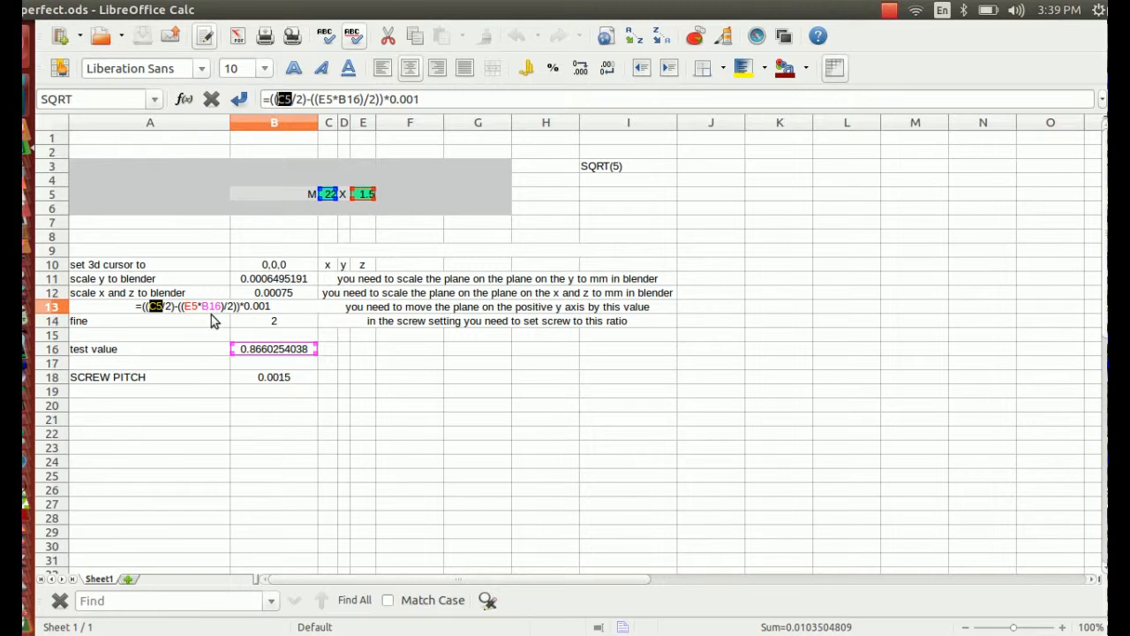
pyautogui.moveTo(219, 315)
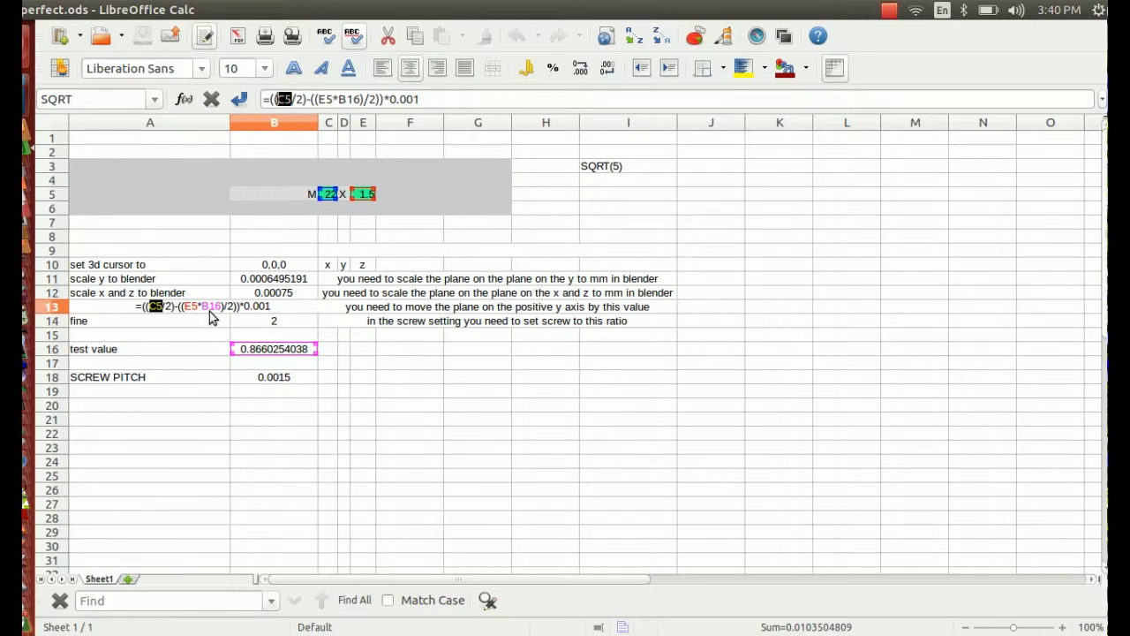
pyautogui.moveTo(242, 344)
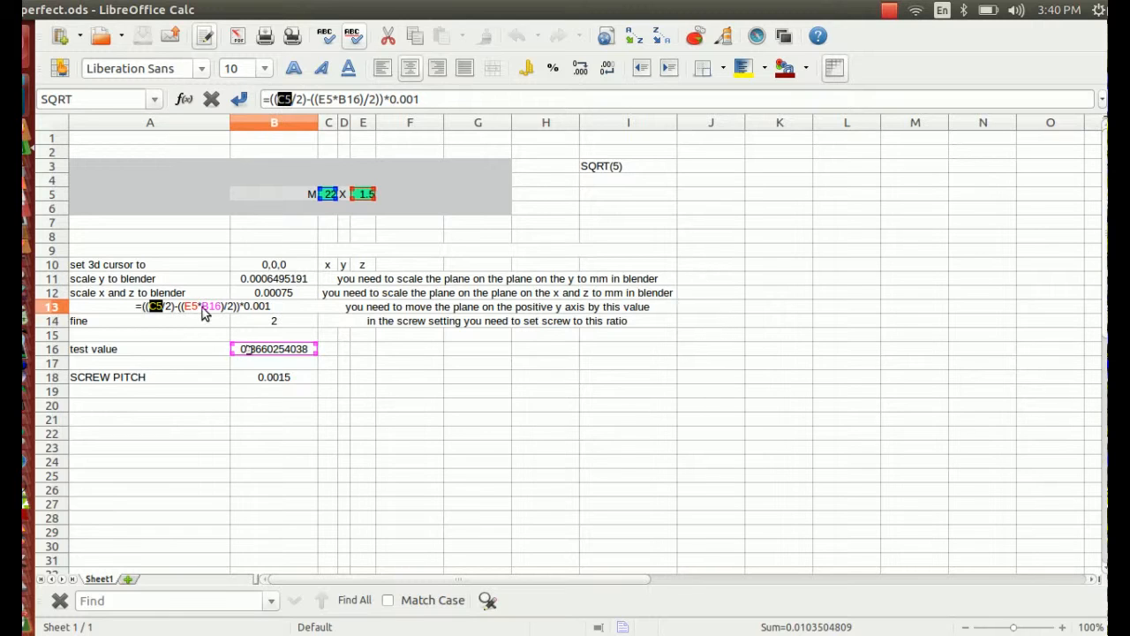
pyautogui.moveTo(194, 317)
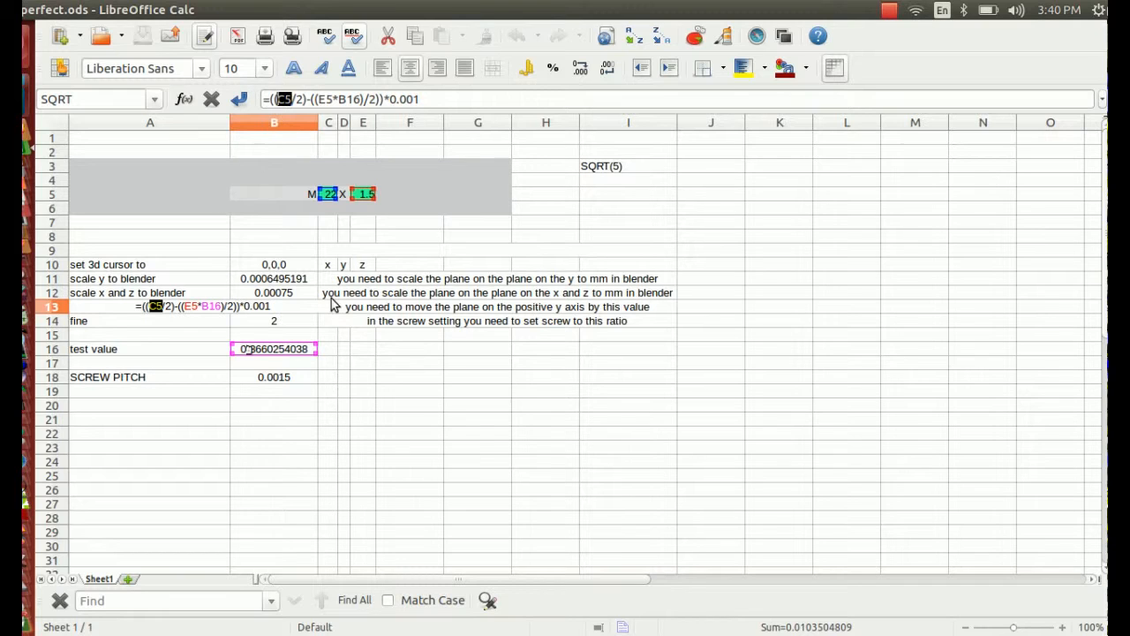
pyautogui.moveTo(316, 319)
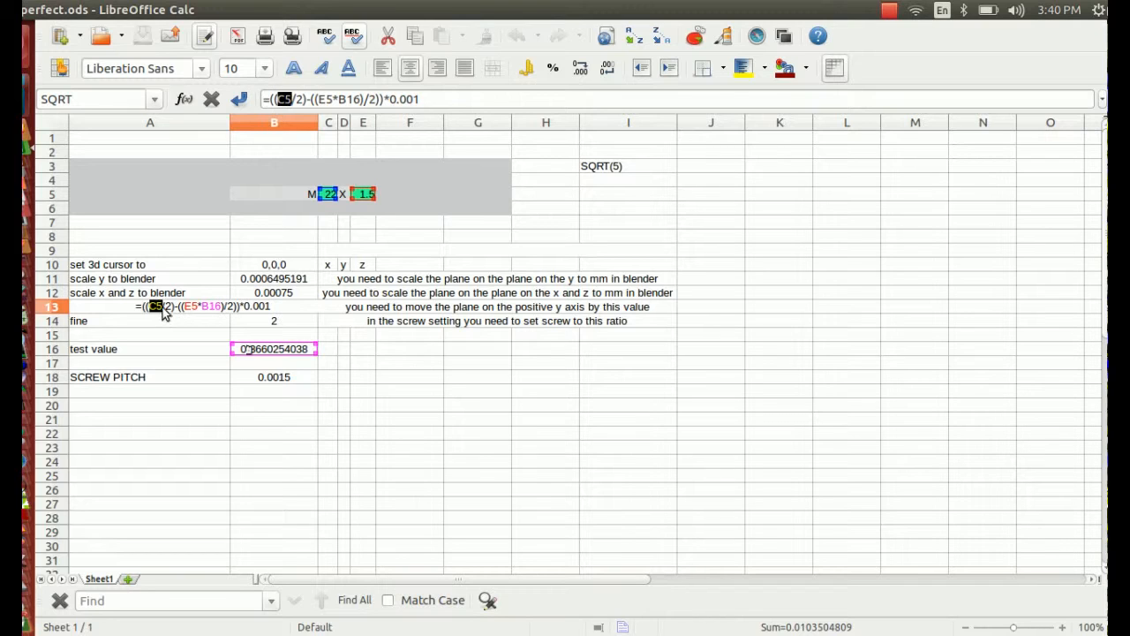
pyautogui.moveTo(164, 293)
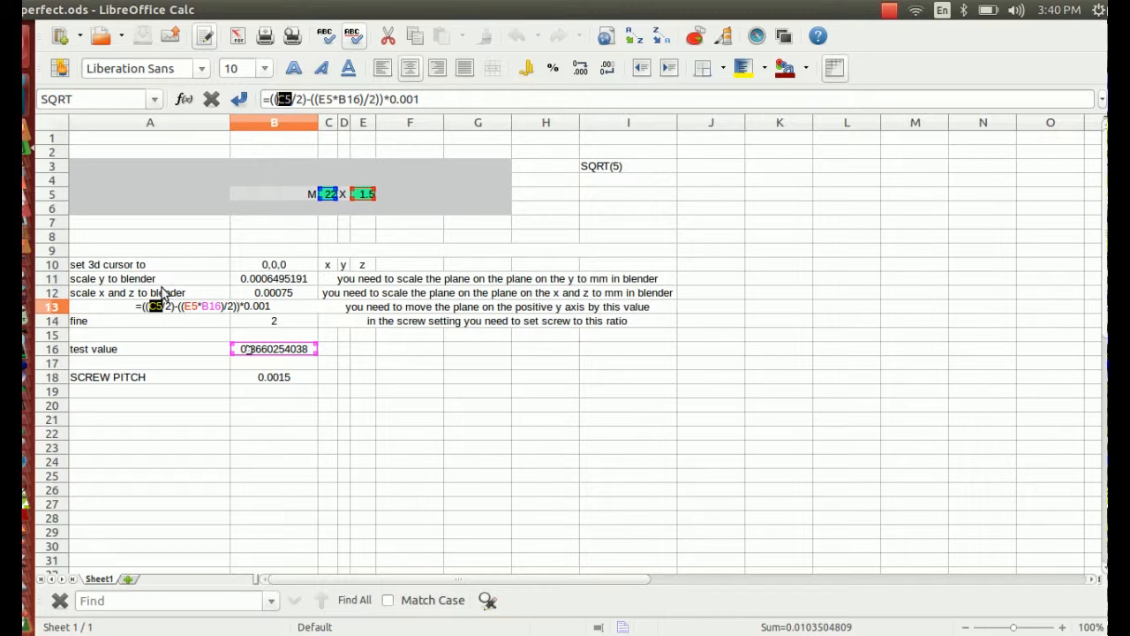
pyautogui.moveTo(53, 35)
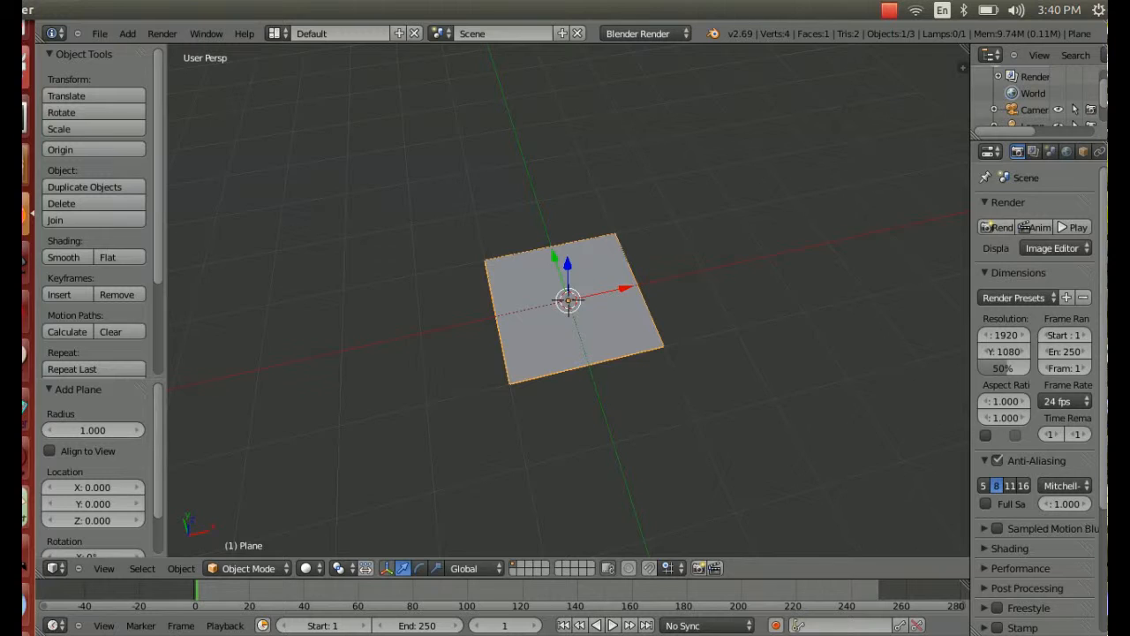
pyautogui.moveTo(571, 305)
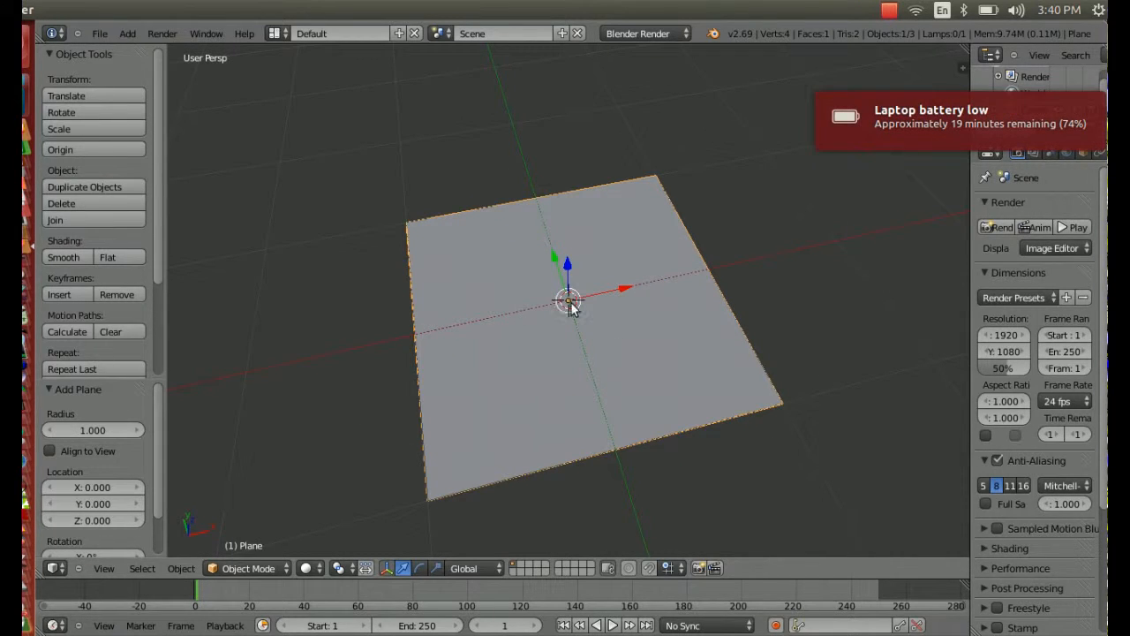
pyautogui.moveTo(561, 302)
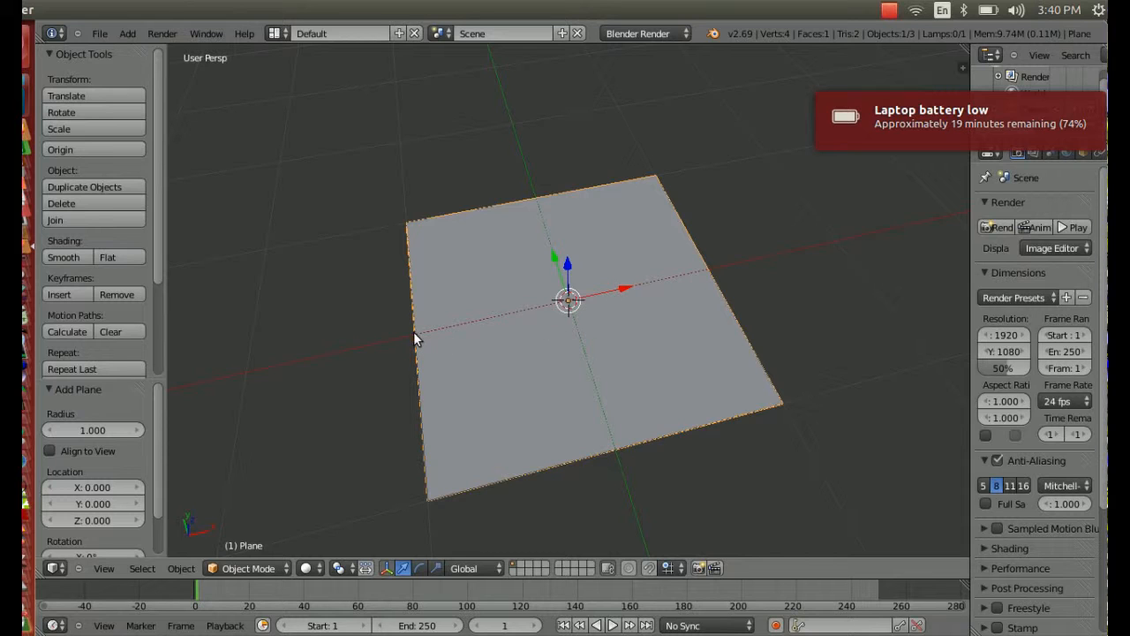
pyautogui.moveTo(432, 334)
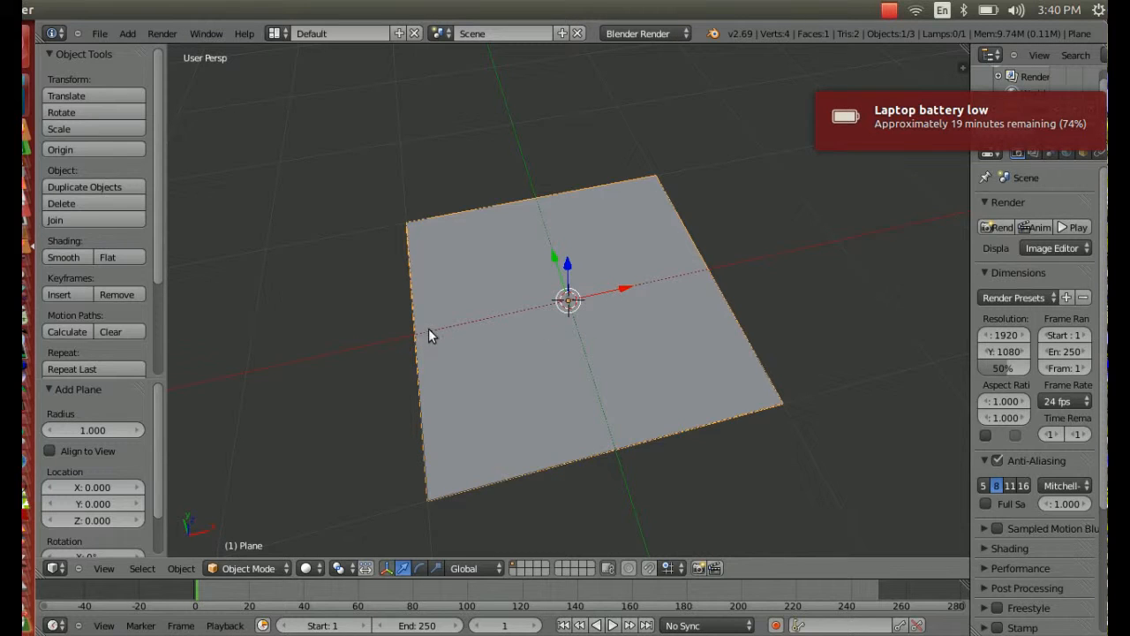
pyautogui.moveTo(416, 322)
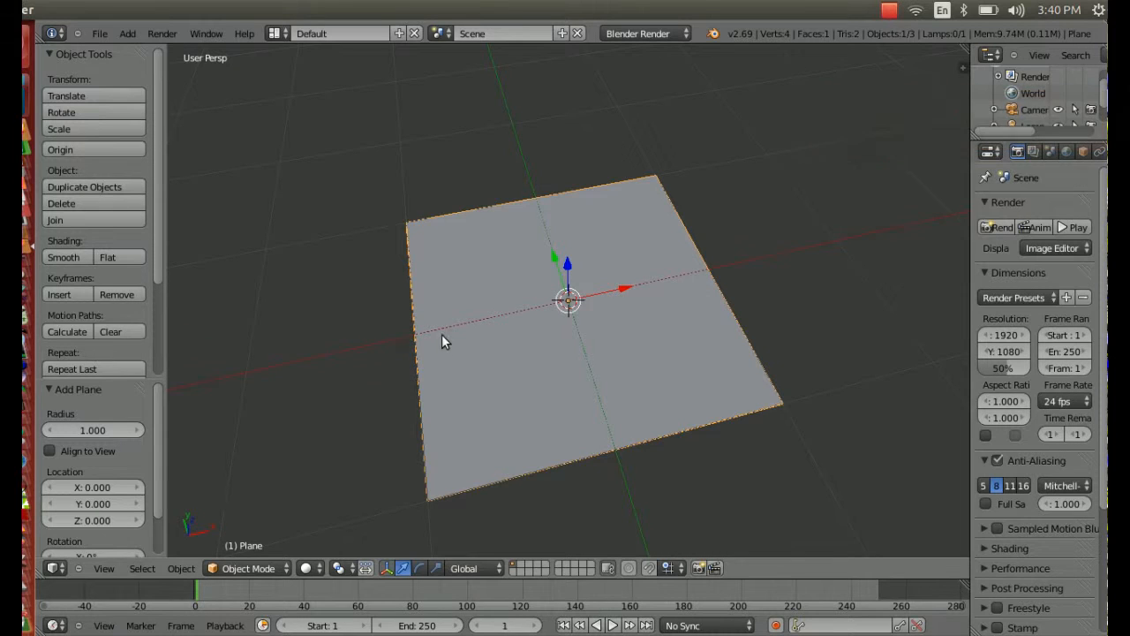
pyautogui.moveTo(417, 338)
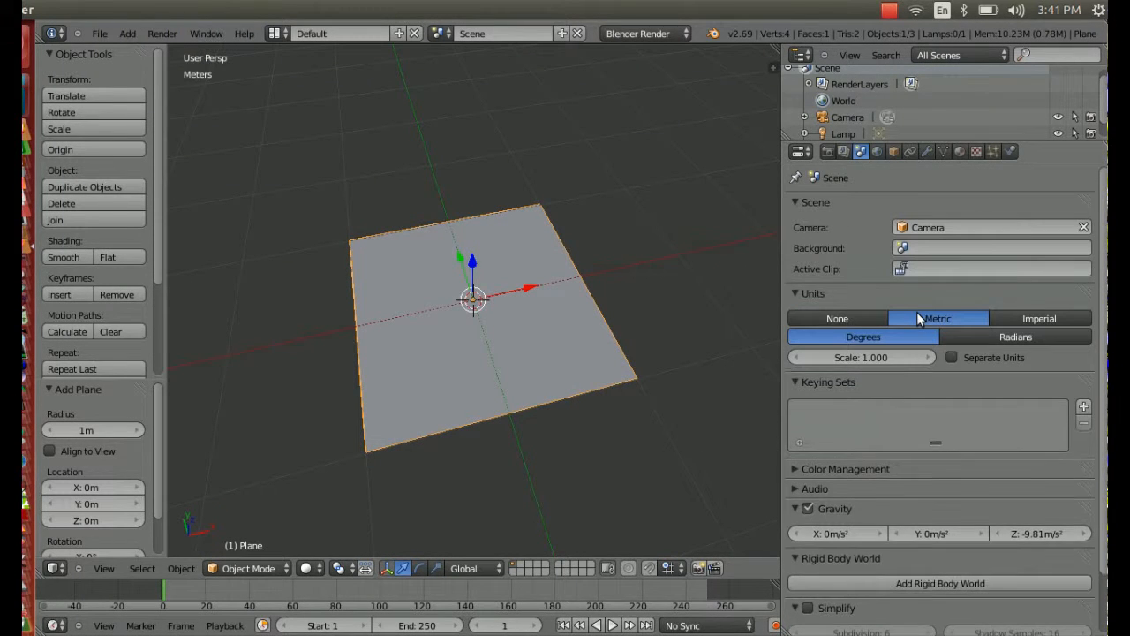
# - Place the plane at Location Y 1.035 cm, checking the B12 scale value in Calc
pyautogui.click(893, 151)
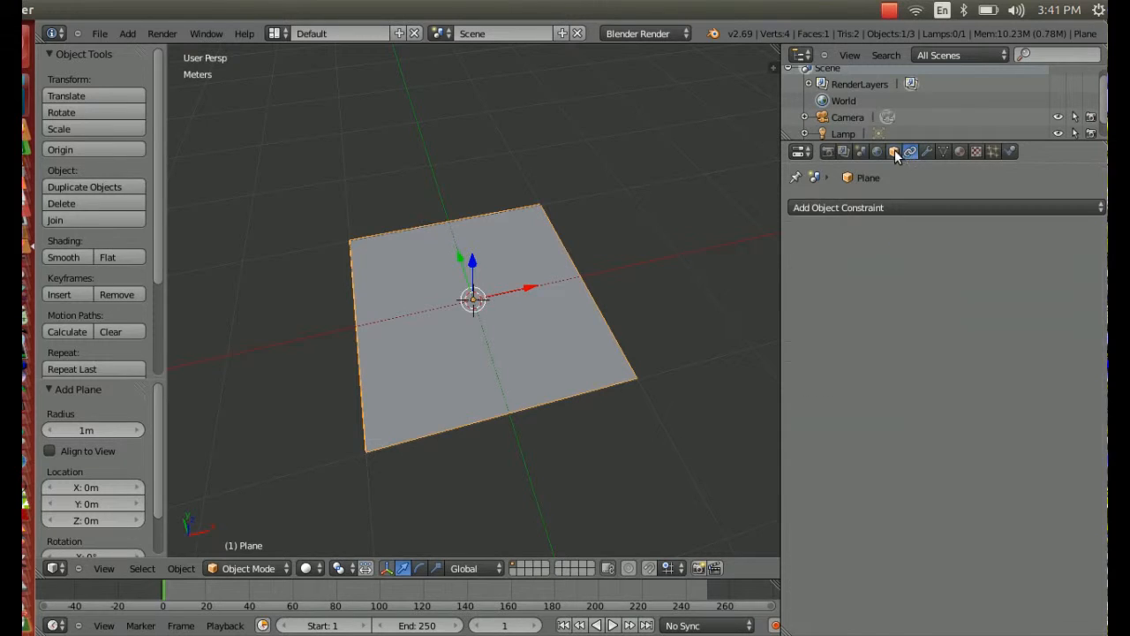
pyautogui.click(894, 151)
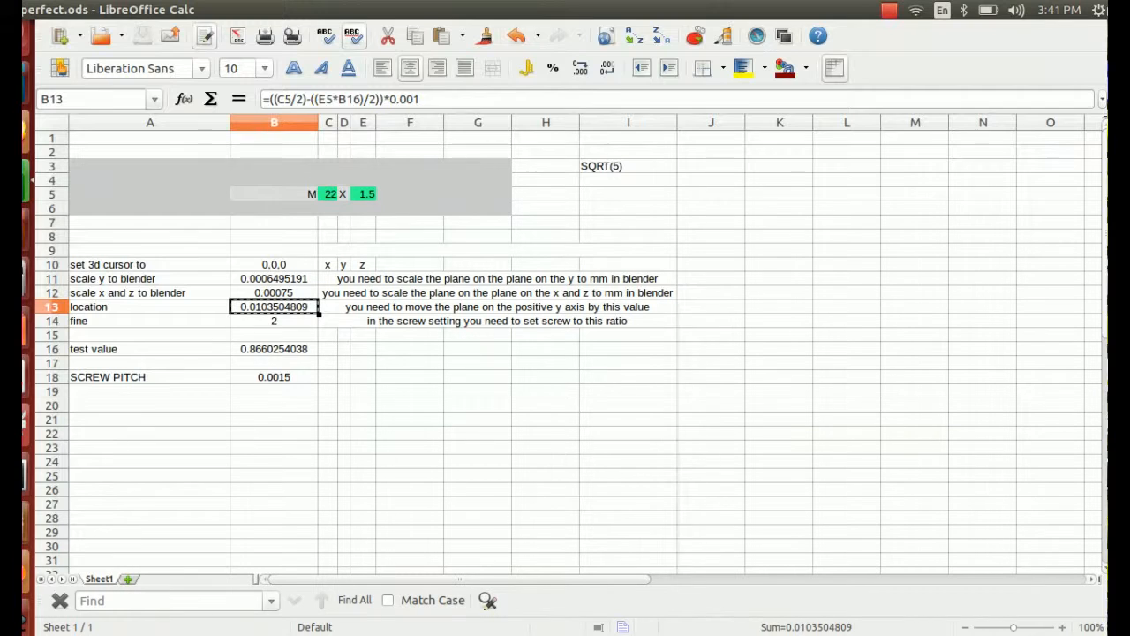
pyautogui.click(273, 292)
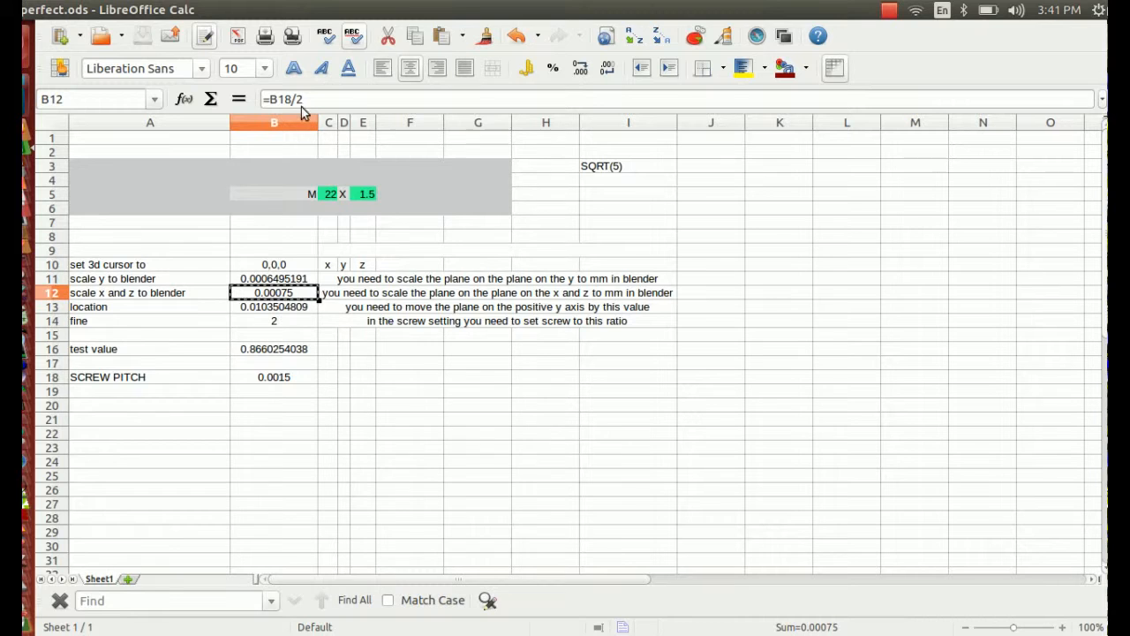
pyautogui.moveTo(283, 99)
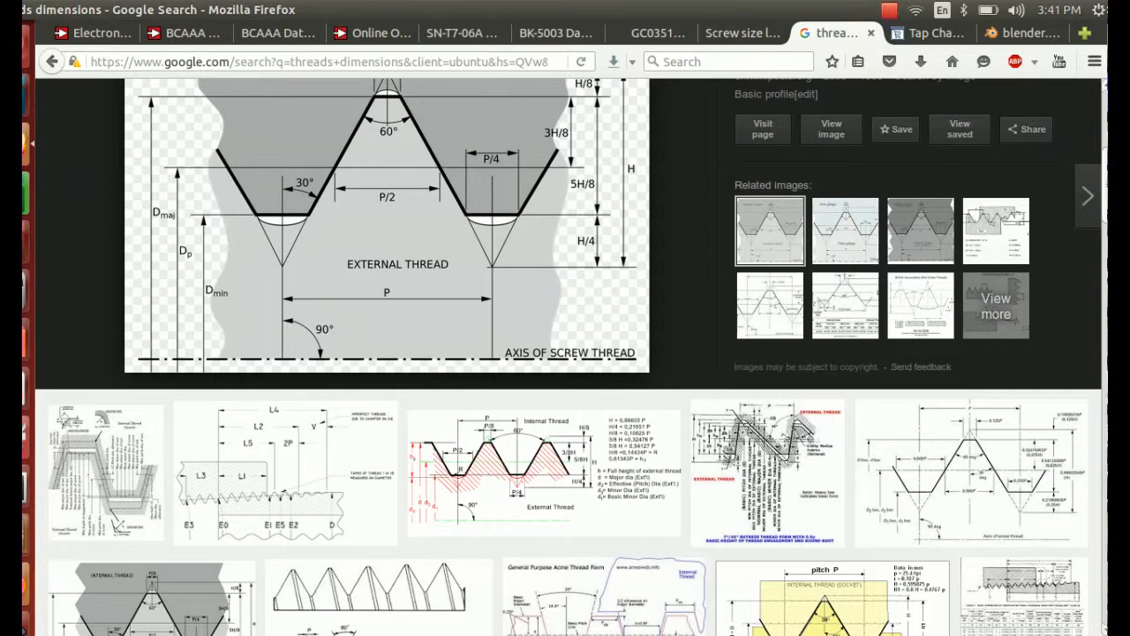
pyautogui.click(1030, 33)
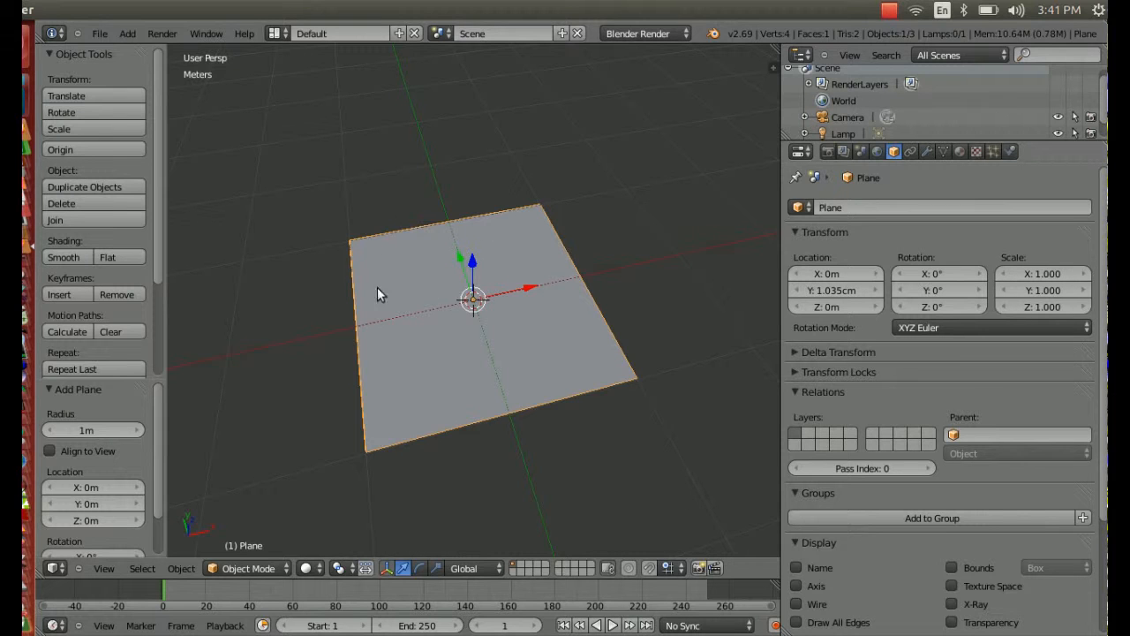
pyautogui.moveTo(561, 247)
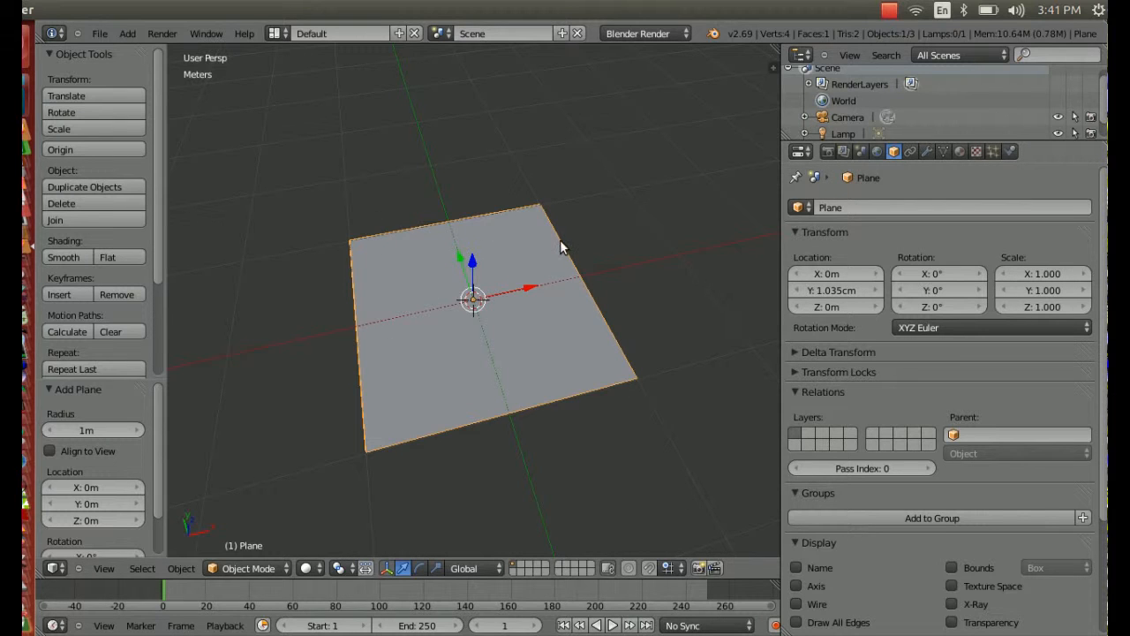
pyautogui.moveTo(343, 249)
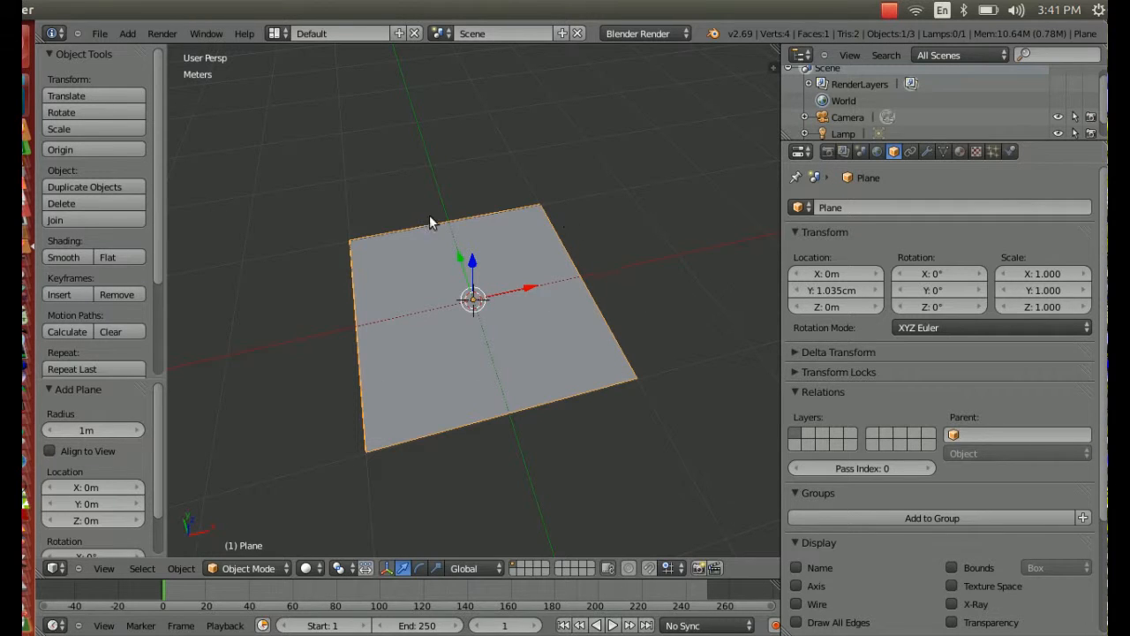
pyautogui.moveTo(518, 232)
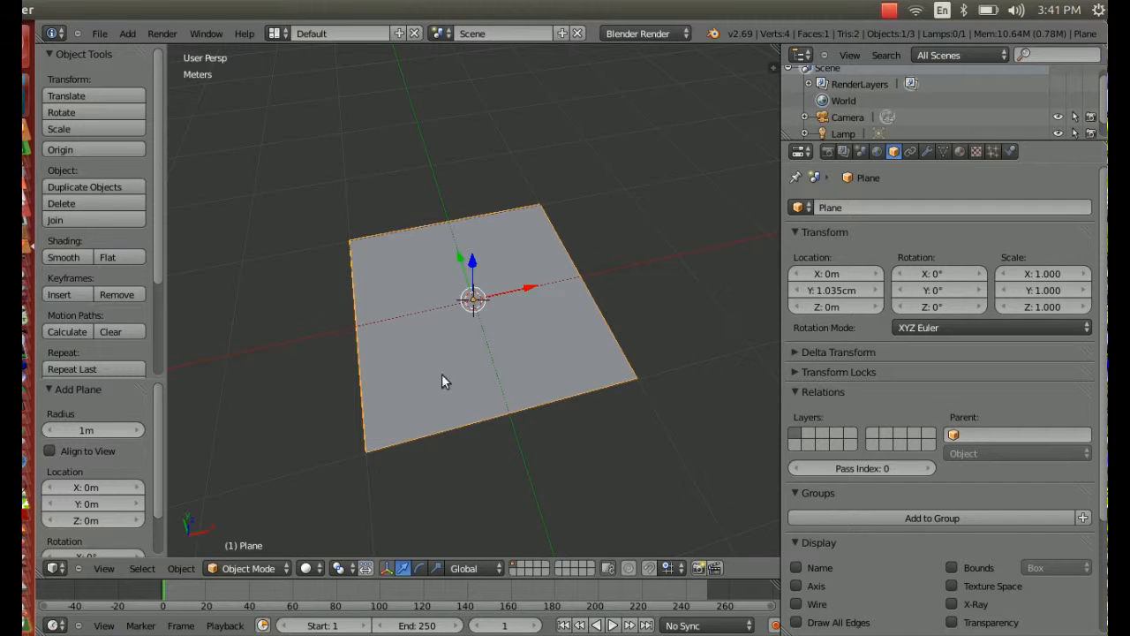
pyautogui.moveTo(461, 250)
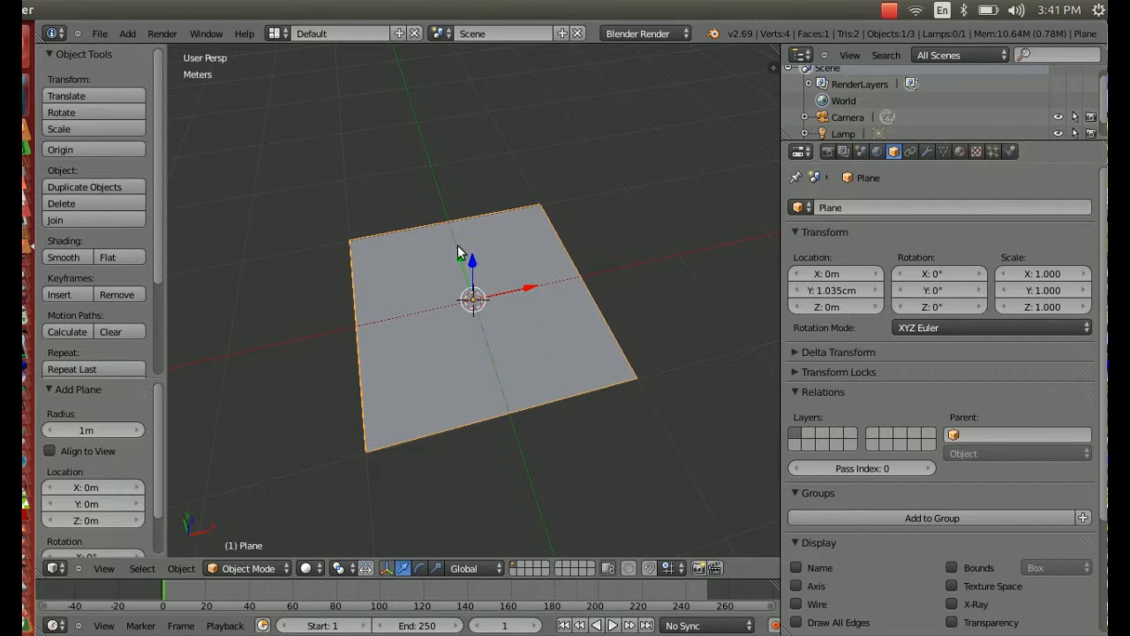
pyautogui.moveTo(480, 282)
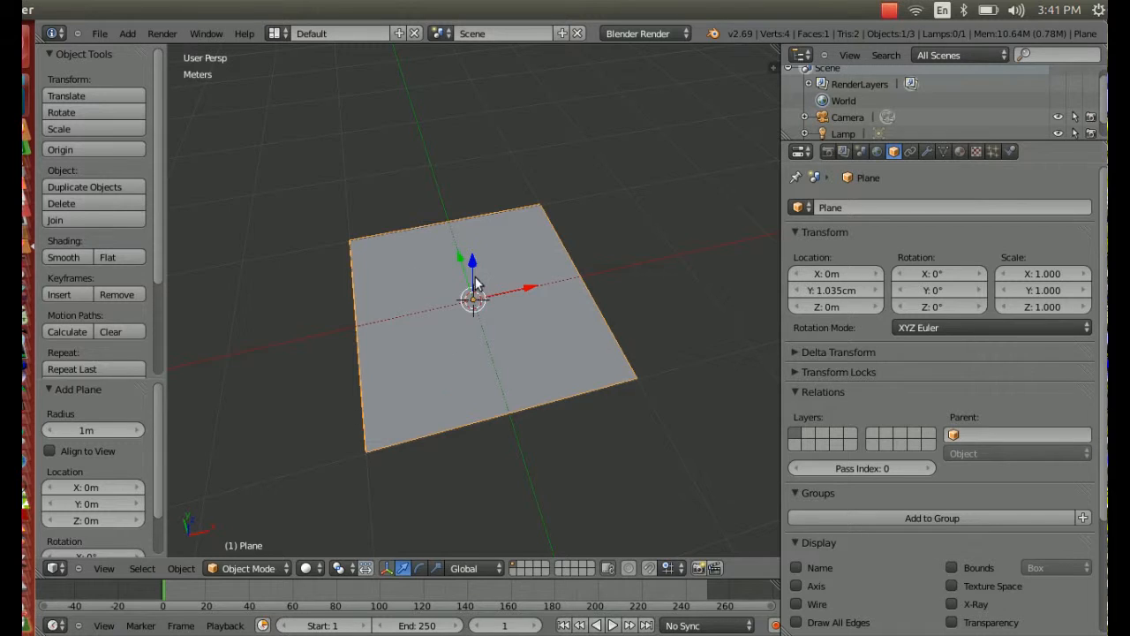
pyautogui.moveTo(521, 263)
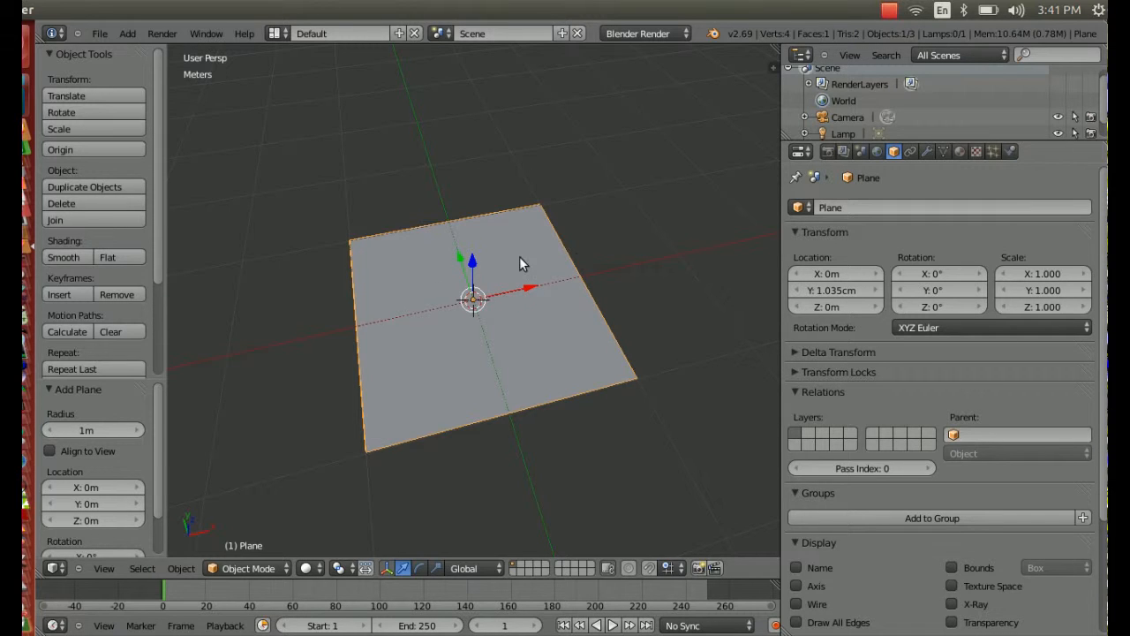
pyautogui.moveTo(1013, 279)
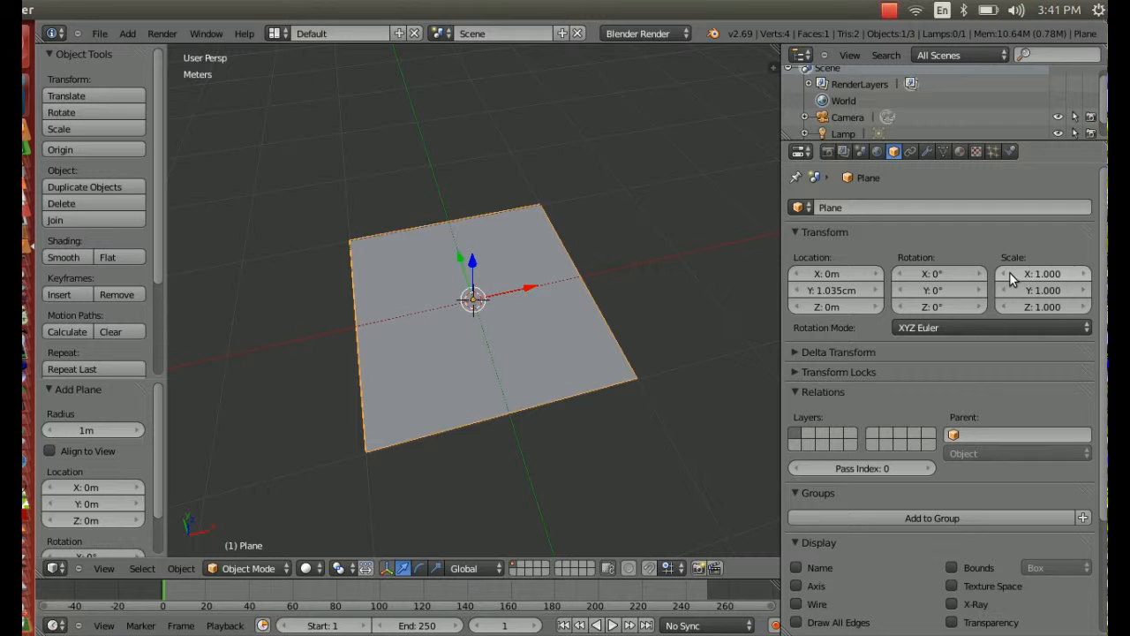
pyautogui.click(1042, 273)
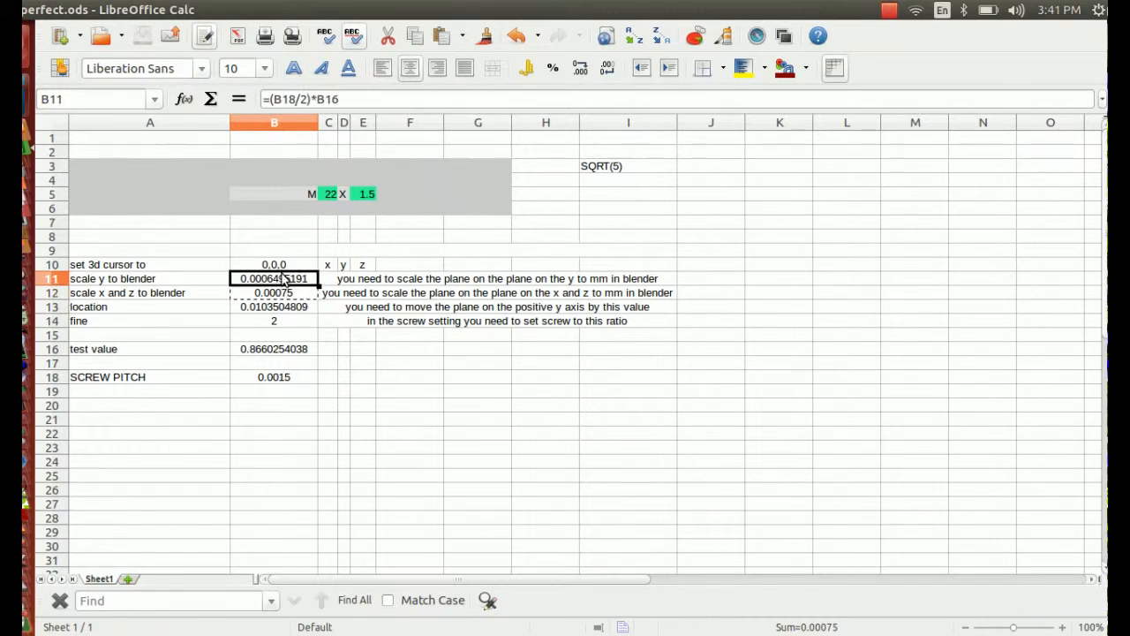
# - Select cell B11 holding the y-scale formula =(B18/2)*B16
pyautogui.click(304, 99)
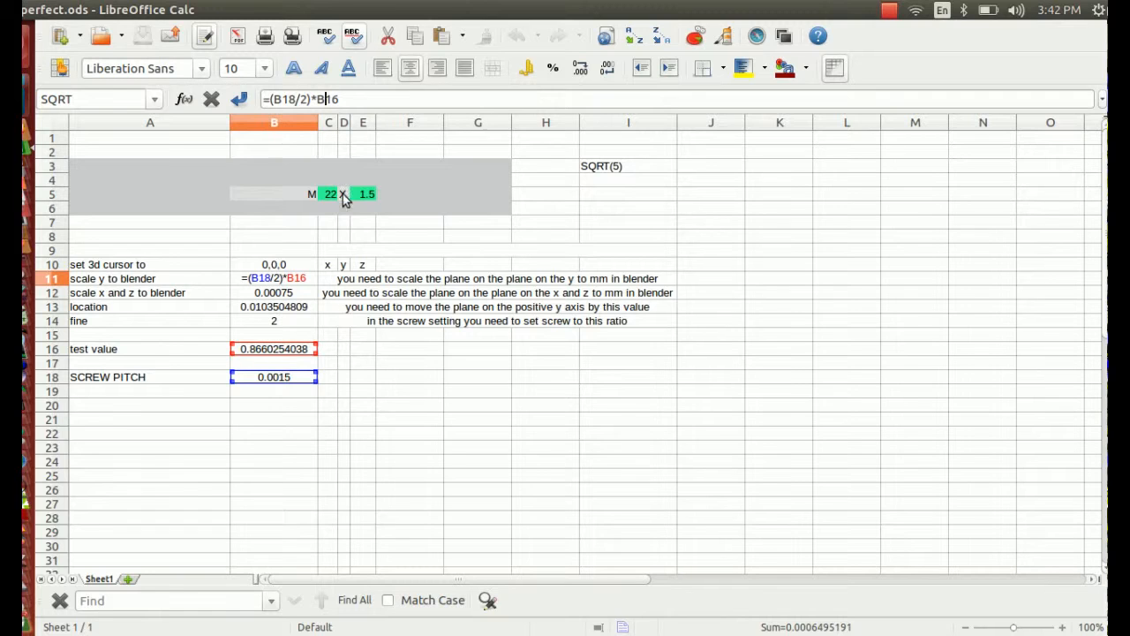
pyautogui.moveTo(273, 341)
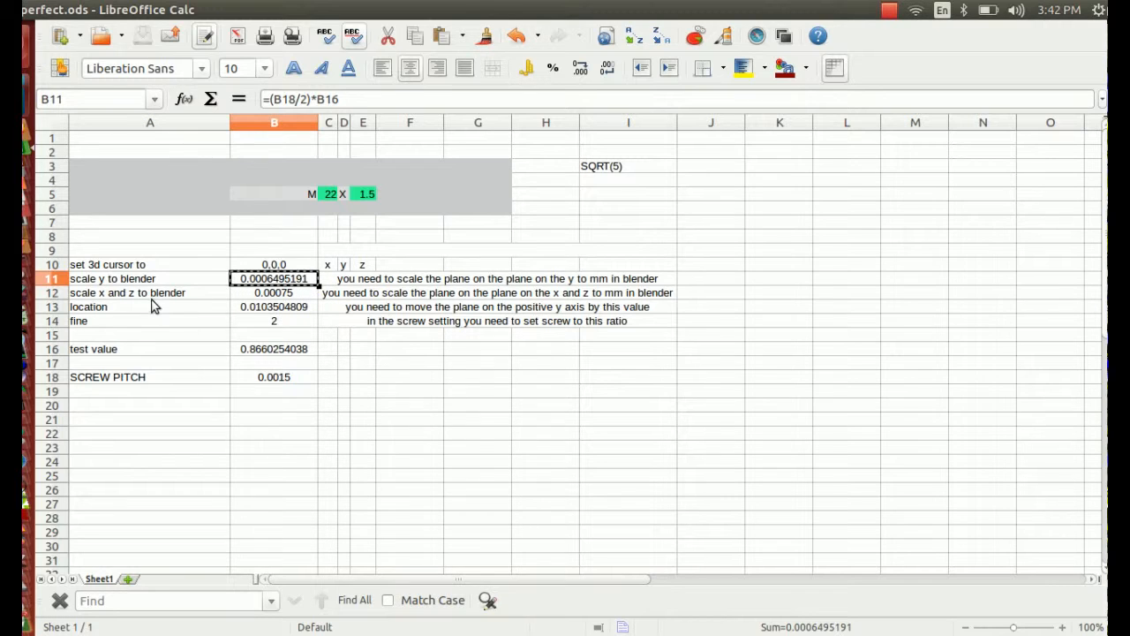
pyautogui.moveTo(188, 285)
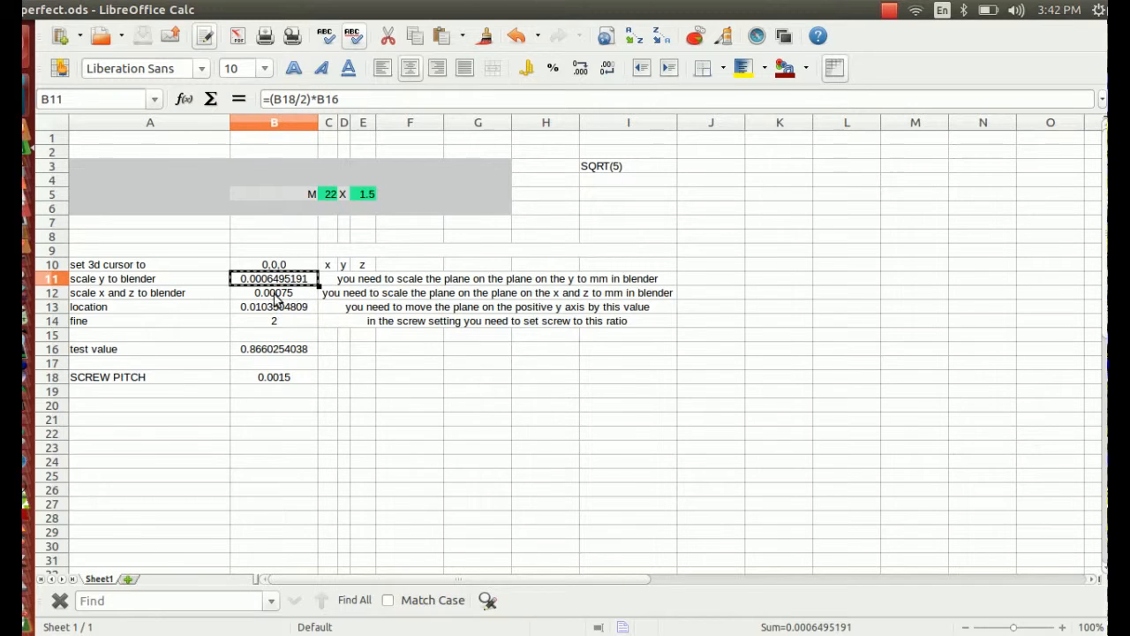
pyautogui.moveTo(291, 298)
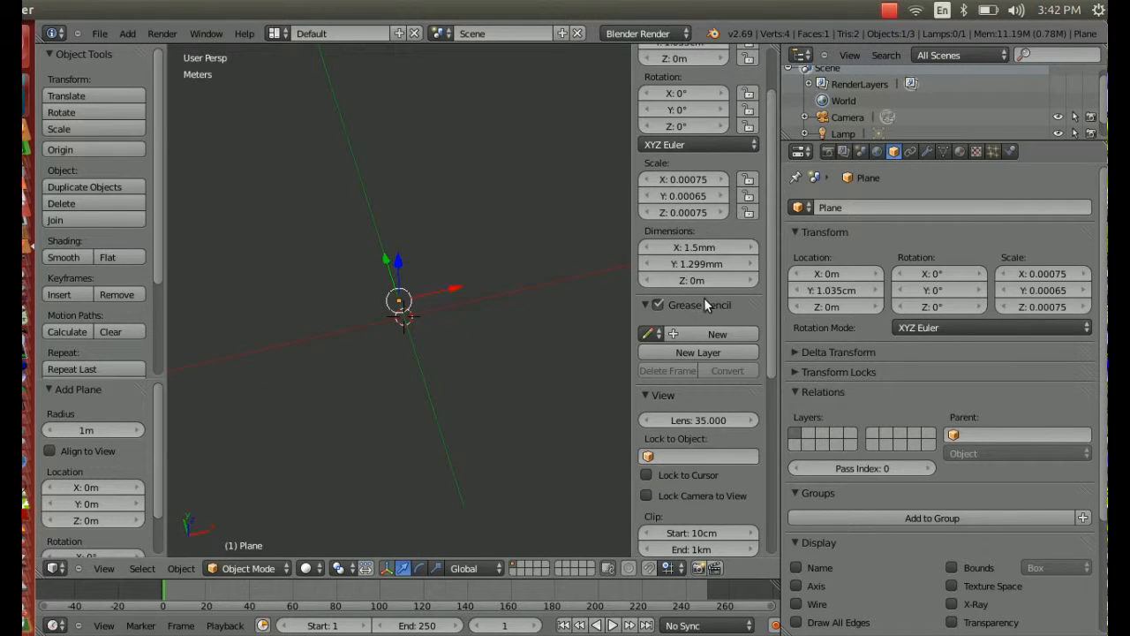
# - Enter plane scale X 0.00075, Y 0.00065, Z 0.00075
pyautogui.scroll(-3)
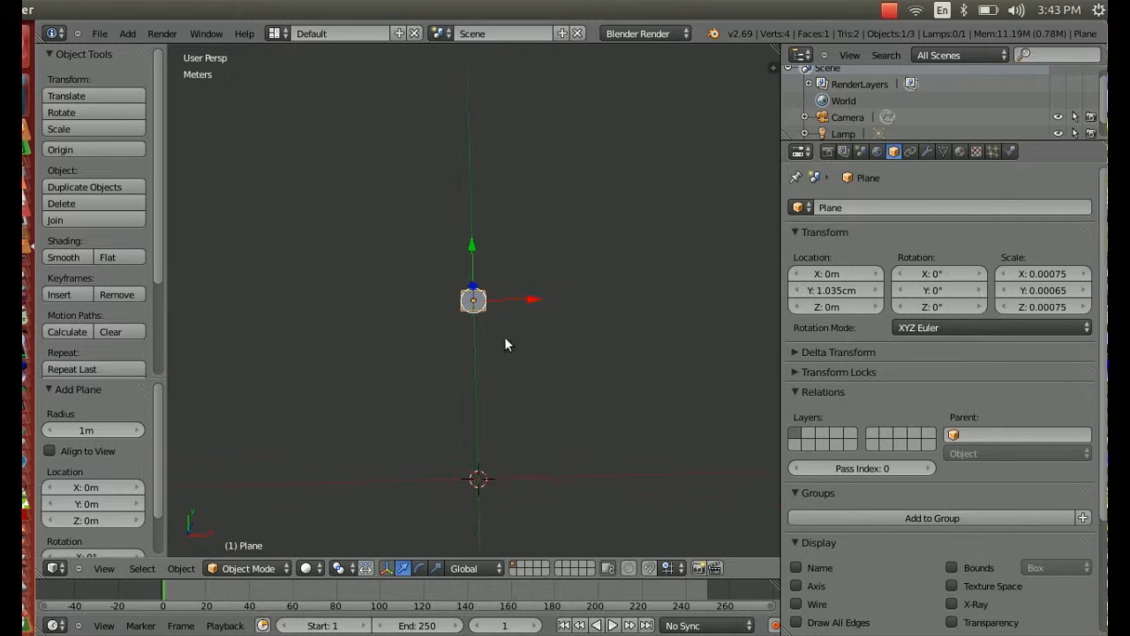
# - Zoom in on the tiny plane and knife-cut it diagonally in Edit Mode
pyautogui.moveTo(507, 343); pyautogui.dragTo(521, 371)
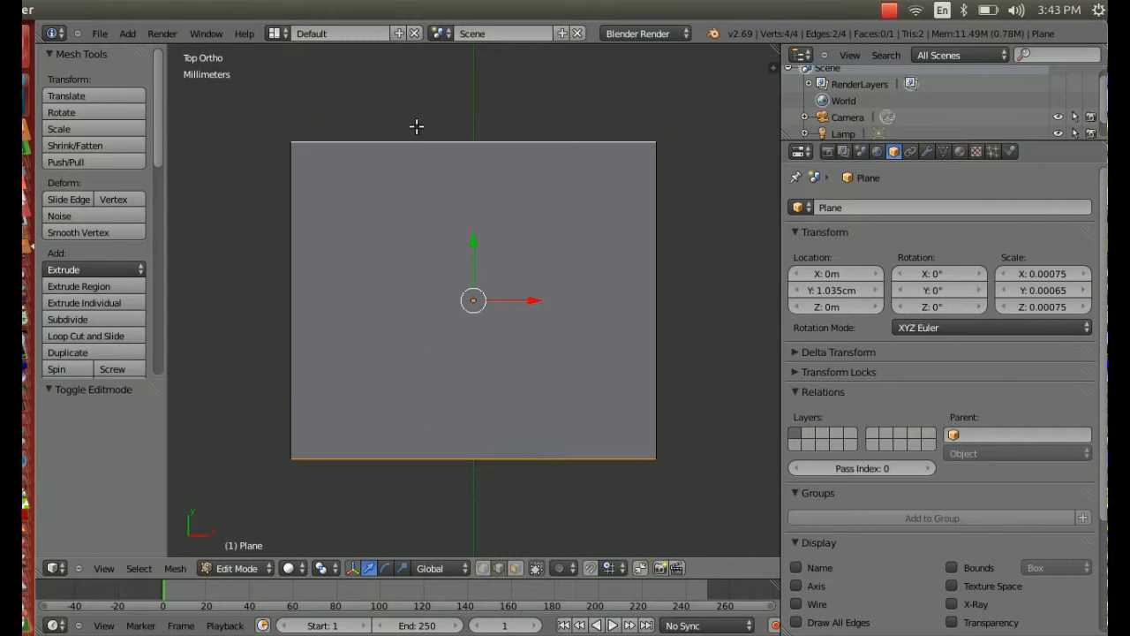
pyautogui.click(67, 319)
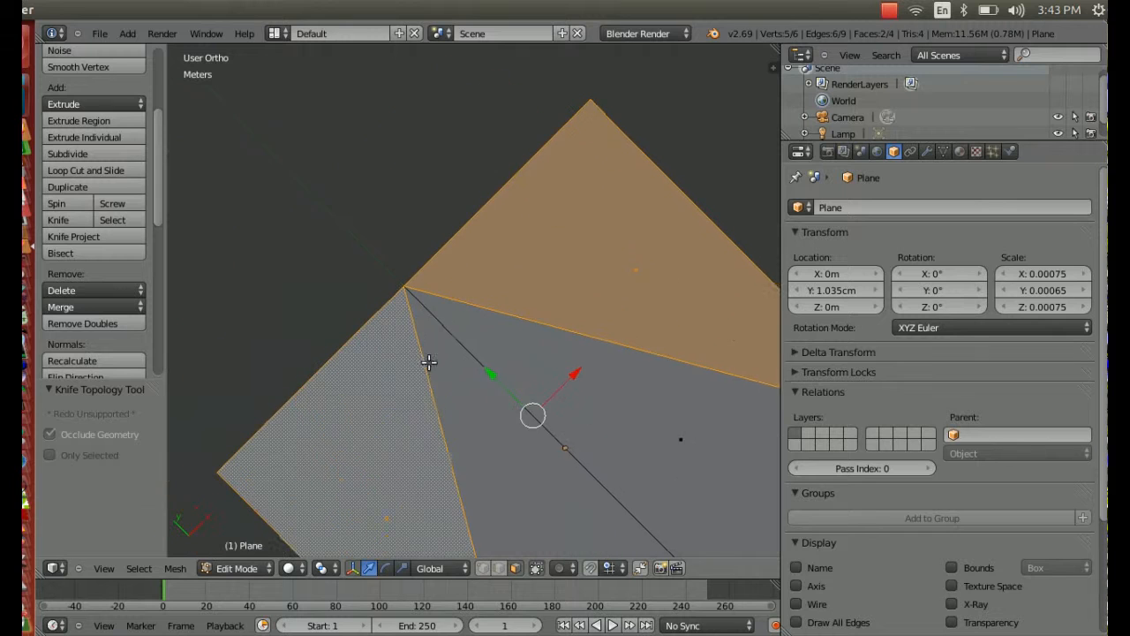
# - Delete the selected faces, leaving a triangle, and leave Edit Mode
pyautogui.press('X')
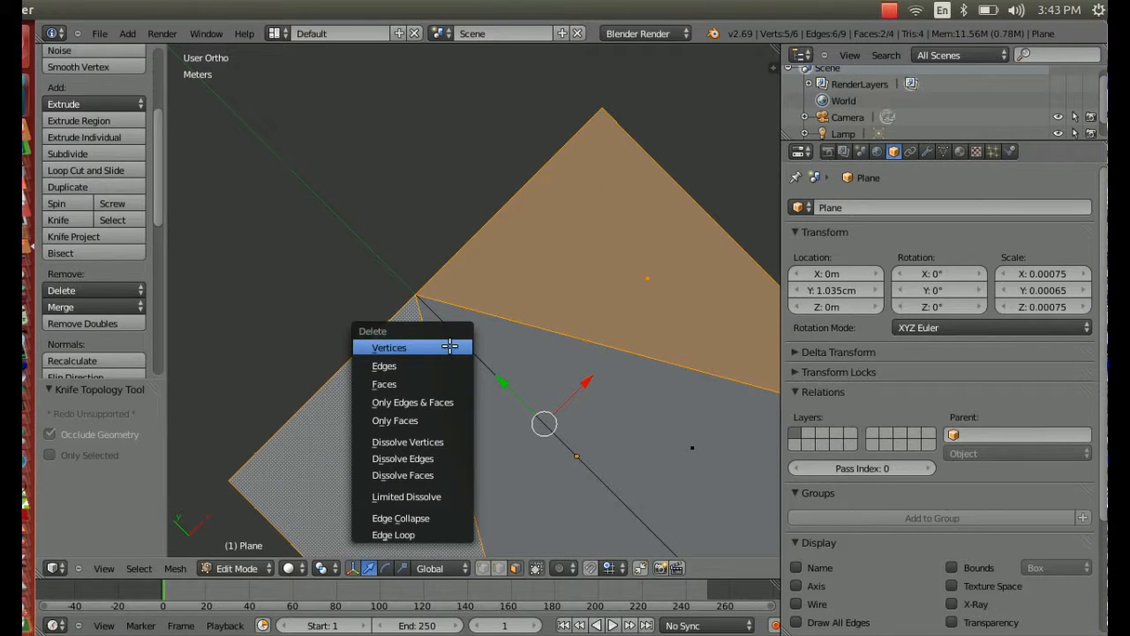
pyautogui.click(384, 384)
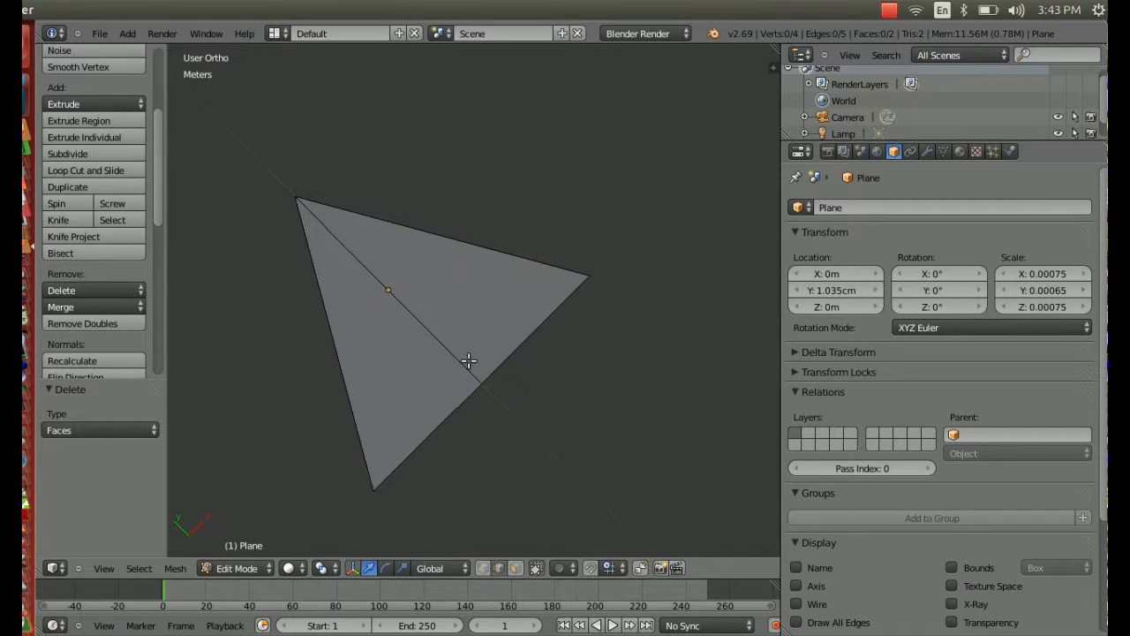
pyautogui.click(234, 568)
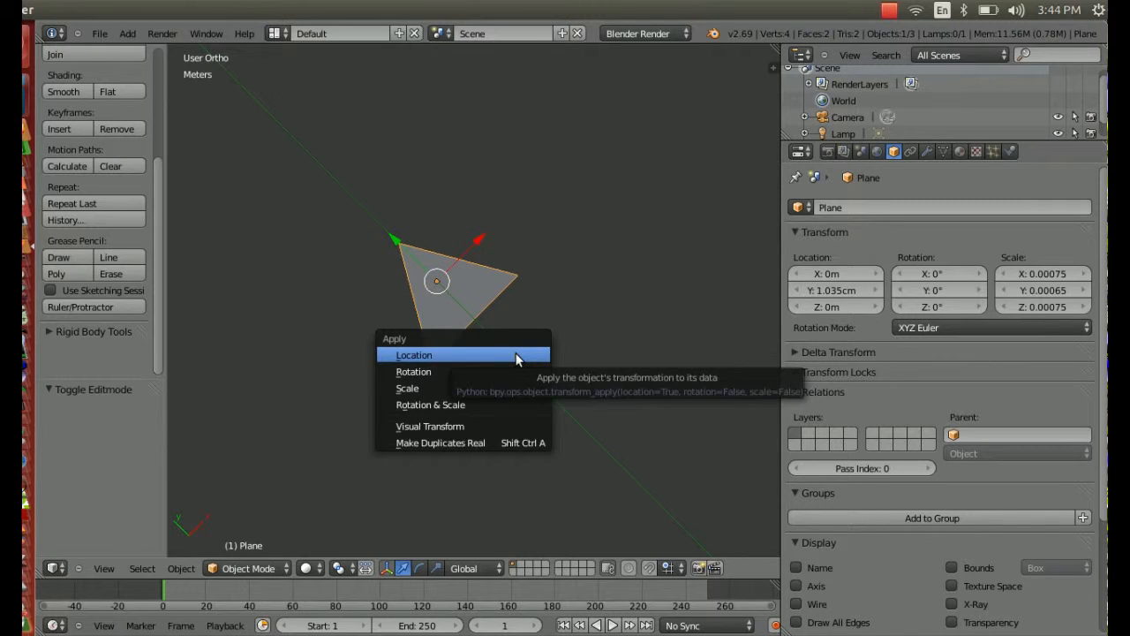
# - Apply the triangle's location, rotation and scale with Ctrl+A
pyautogui.click(414, 354)
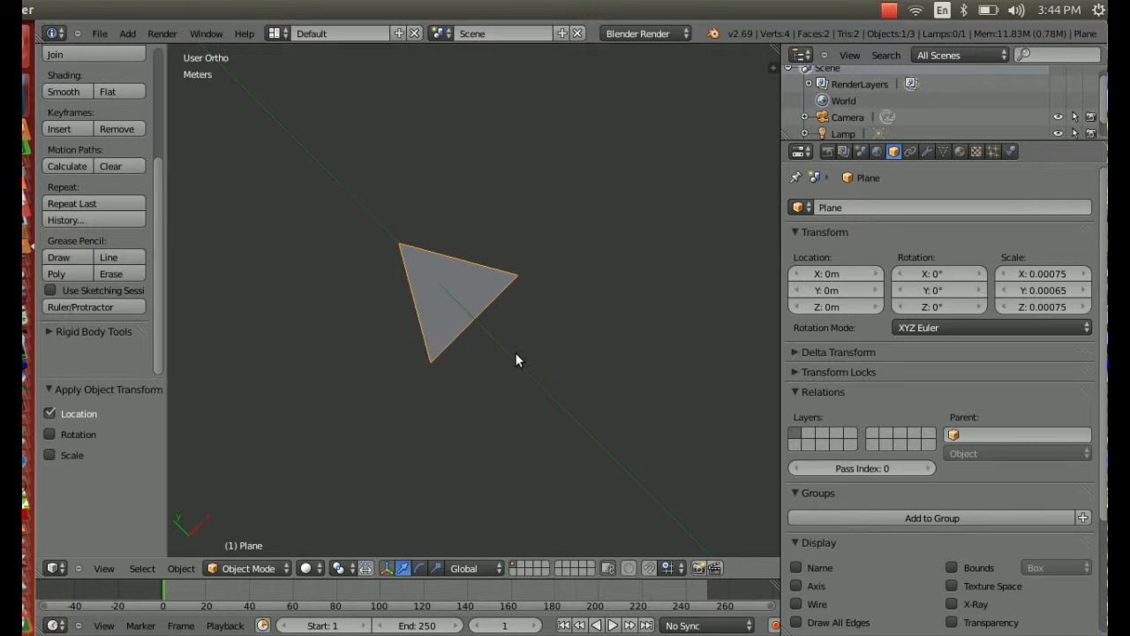
pyautogui.click(48, 434)
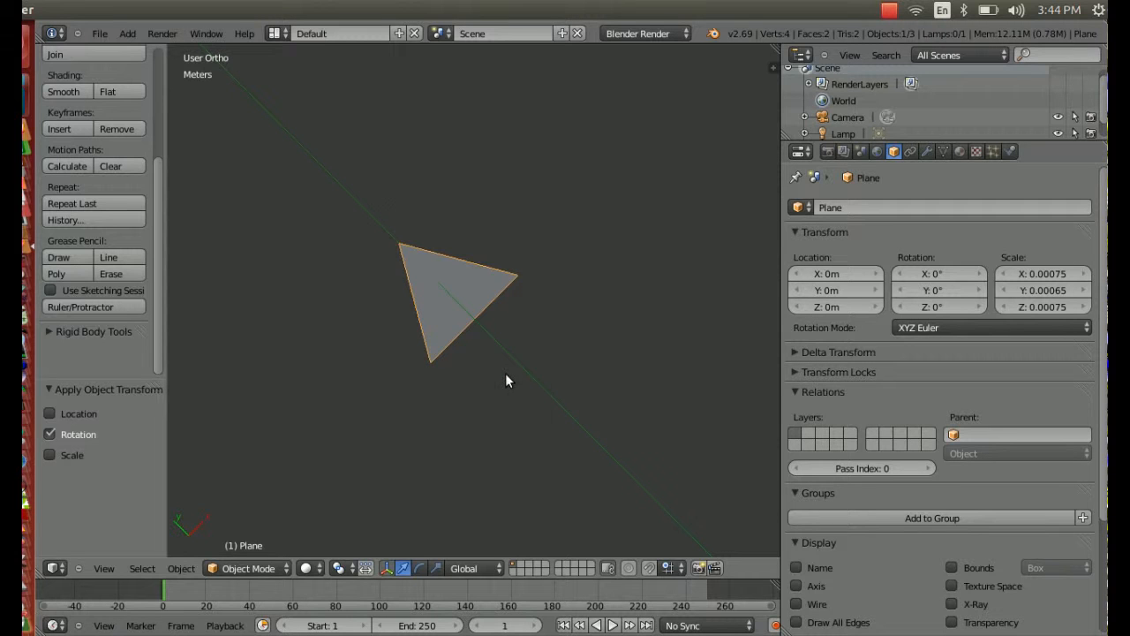
pyautogui.click(50, 456)
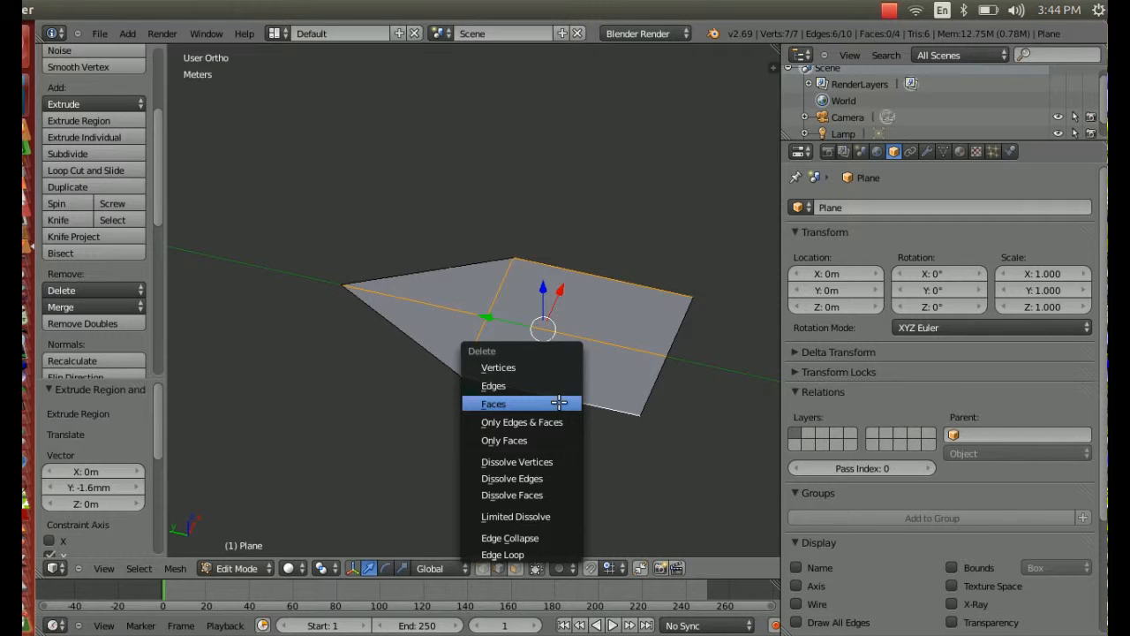
# - Delete the extruded mesh's faces, keeping only edges, and return to Object Mode
pyautogui.click(494, 403)
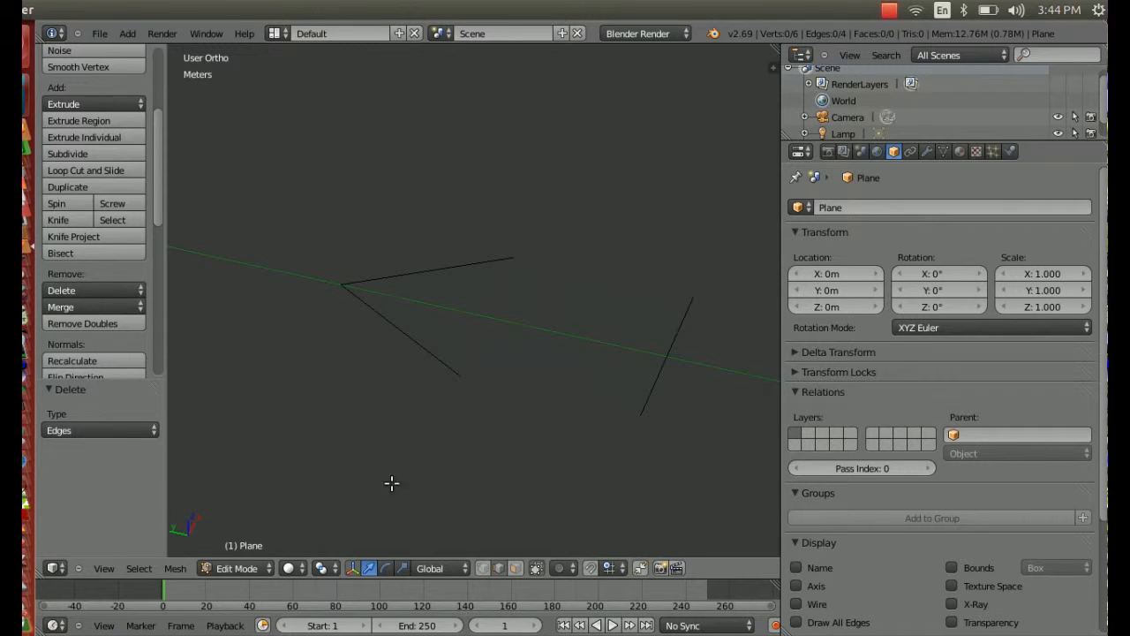
pyautogui.press('Tab')
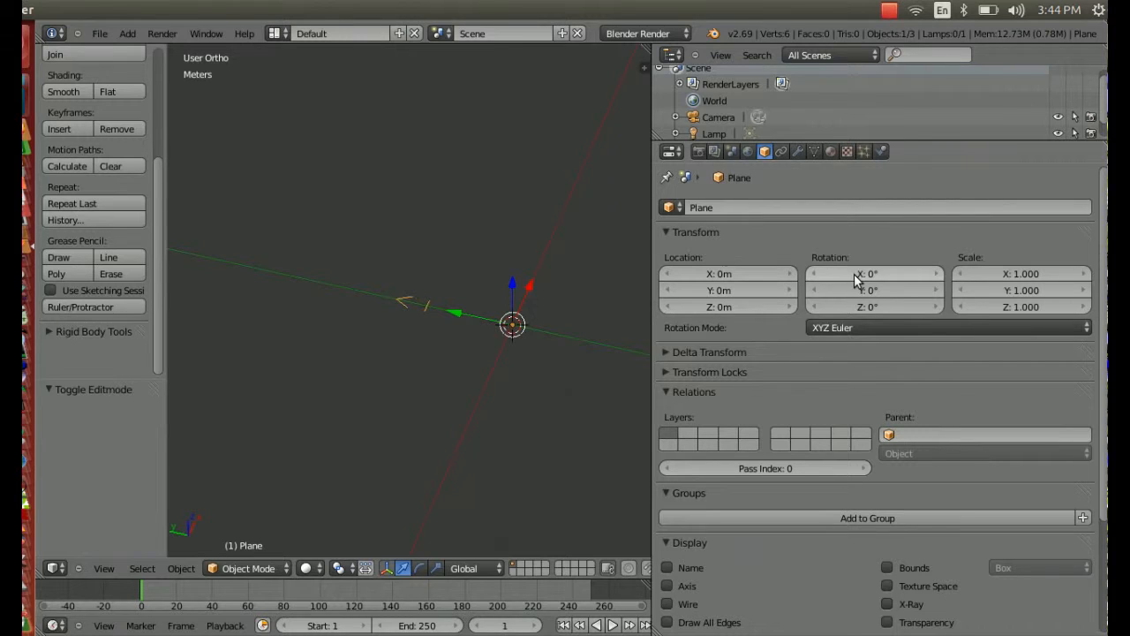
pyautogui.moveTo(1023, 338)
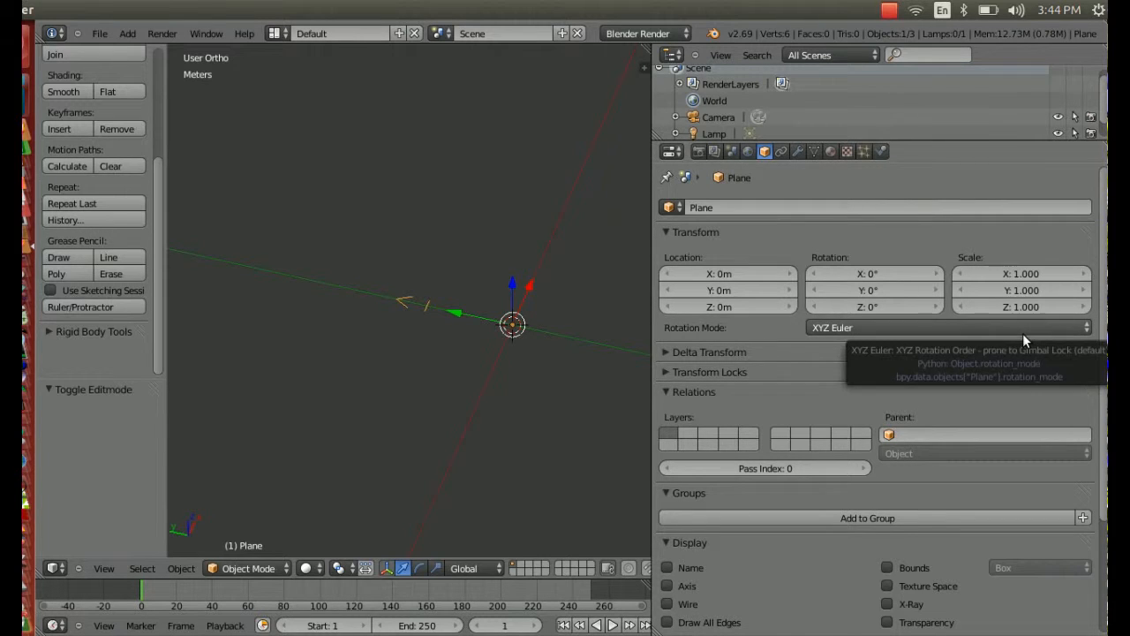
# - Add a Screw modifier spinning around the X axis and widen the Properties editor
pyautogui.click(797, 151)
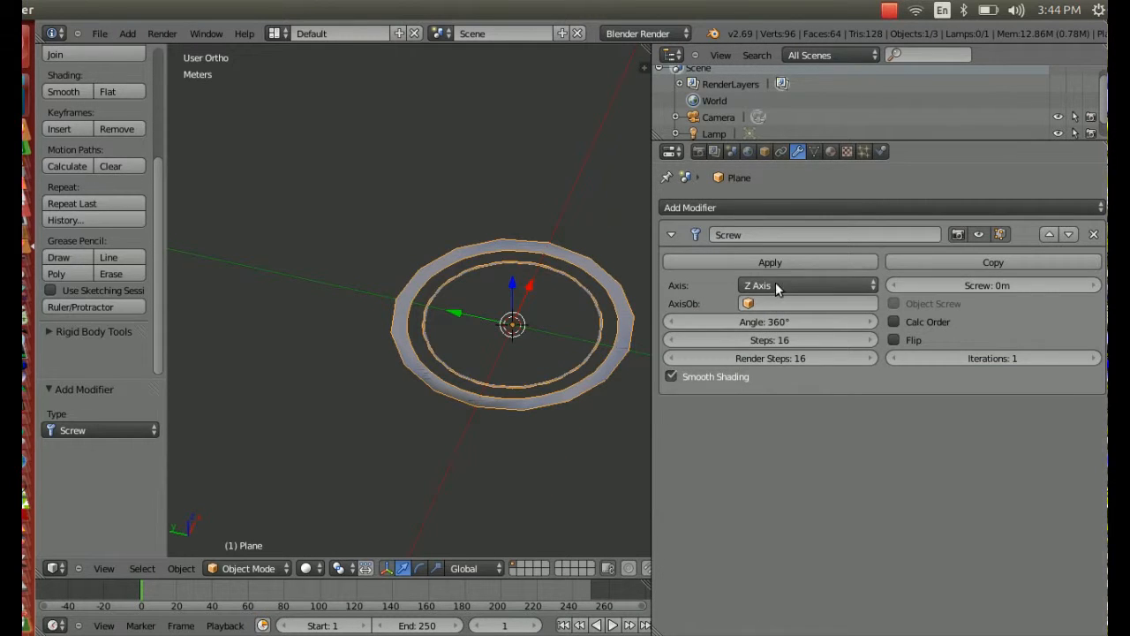
pyautogui.click(805, 284)
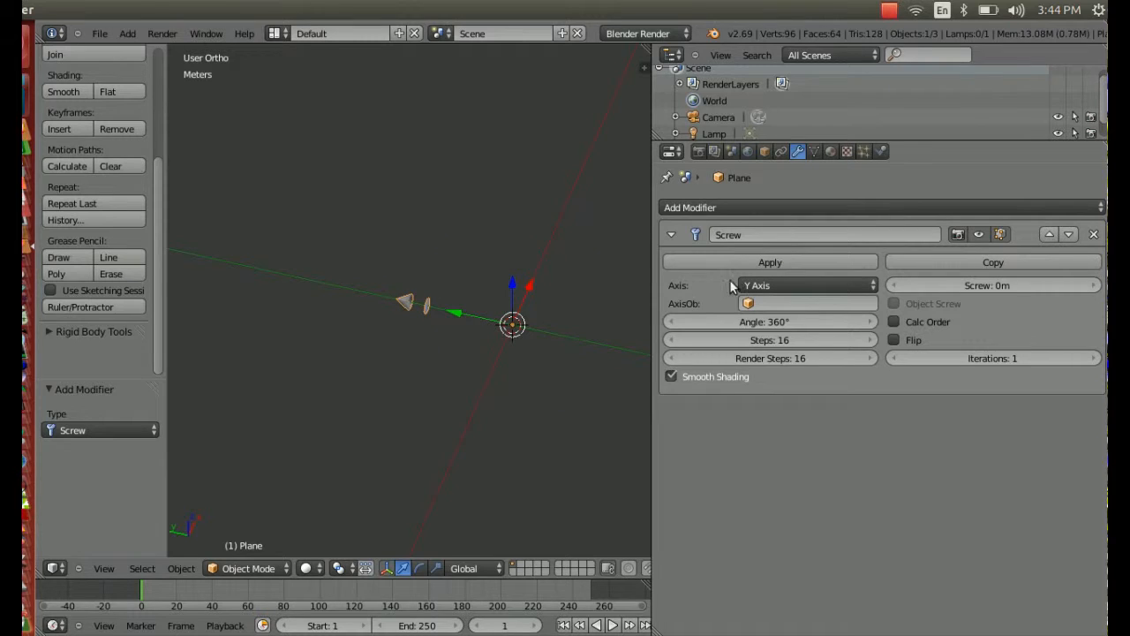
pyautogui.click(806, 284)
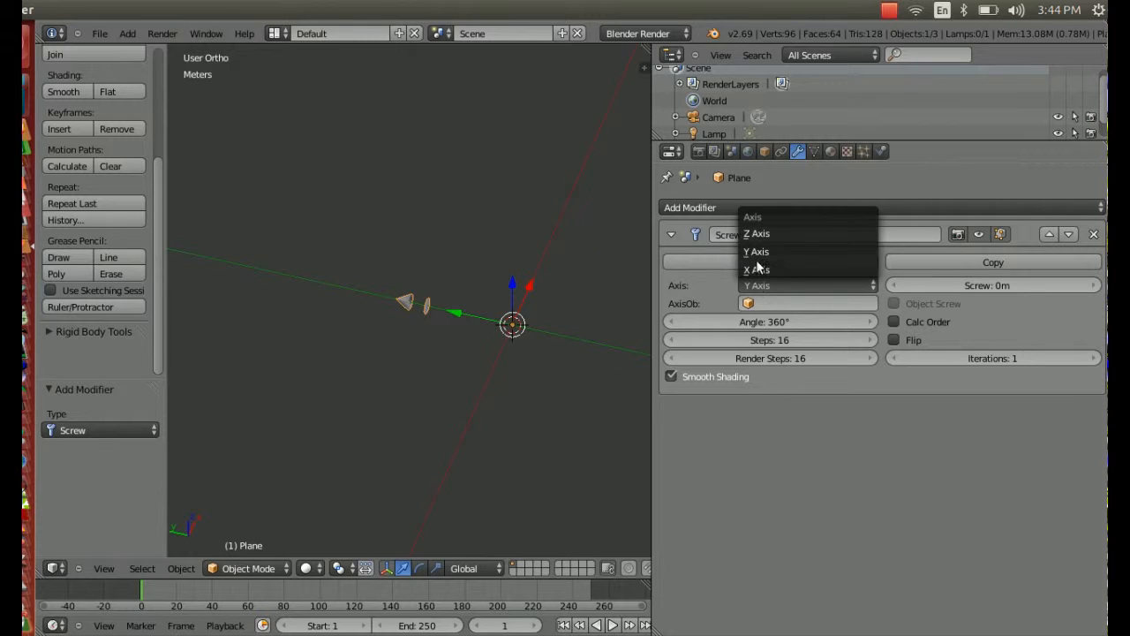
pyautogui.click(754, 269)
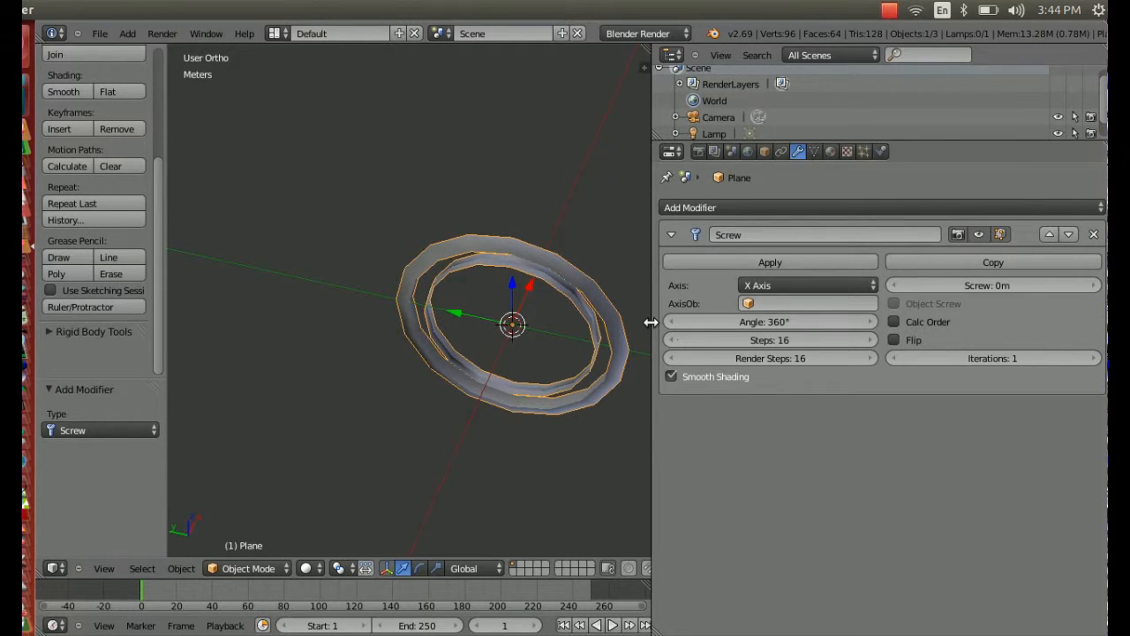
pyautogui.moveTo(650, 323); pyautogui.dragTo(571, 322)
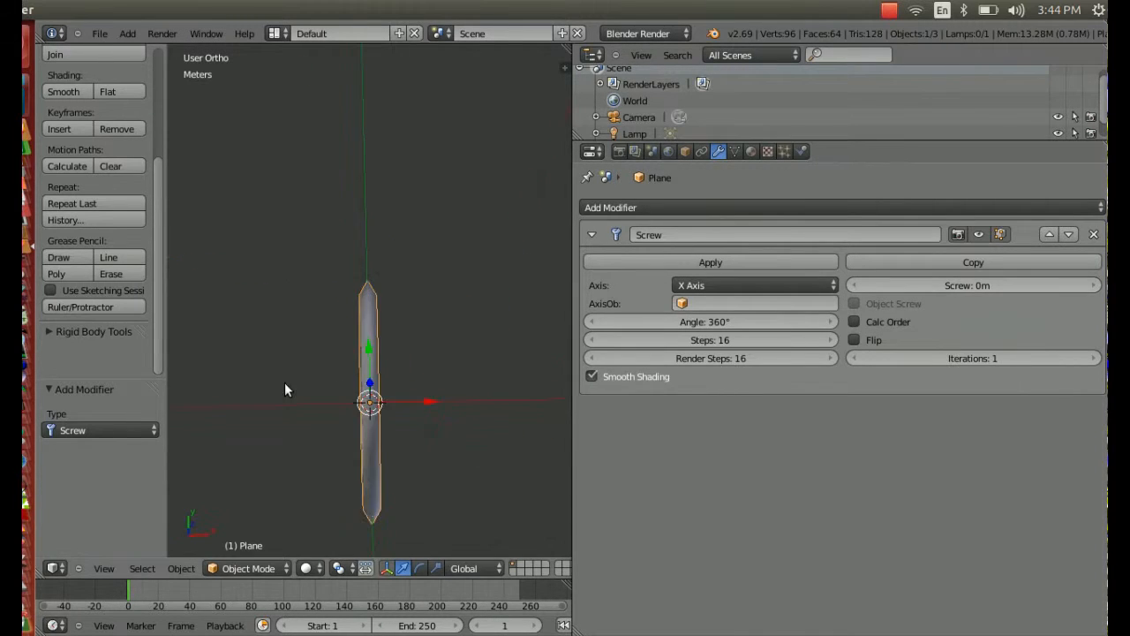
pyautogui.click(976, 285)
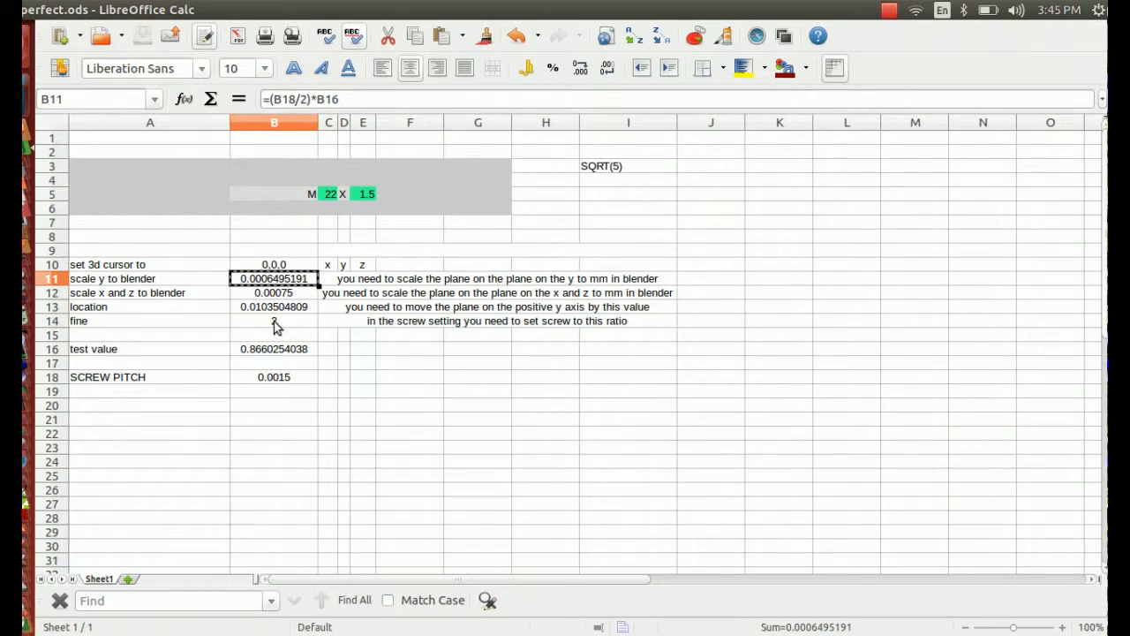
pyautogui.write('2')
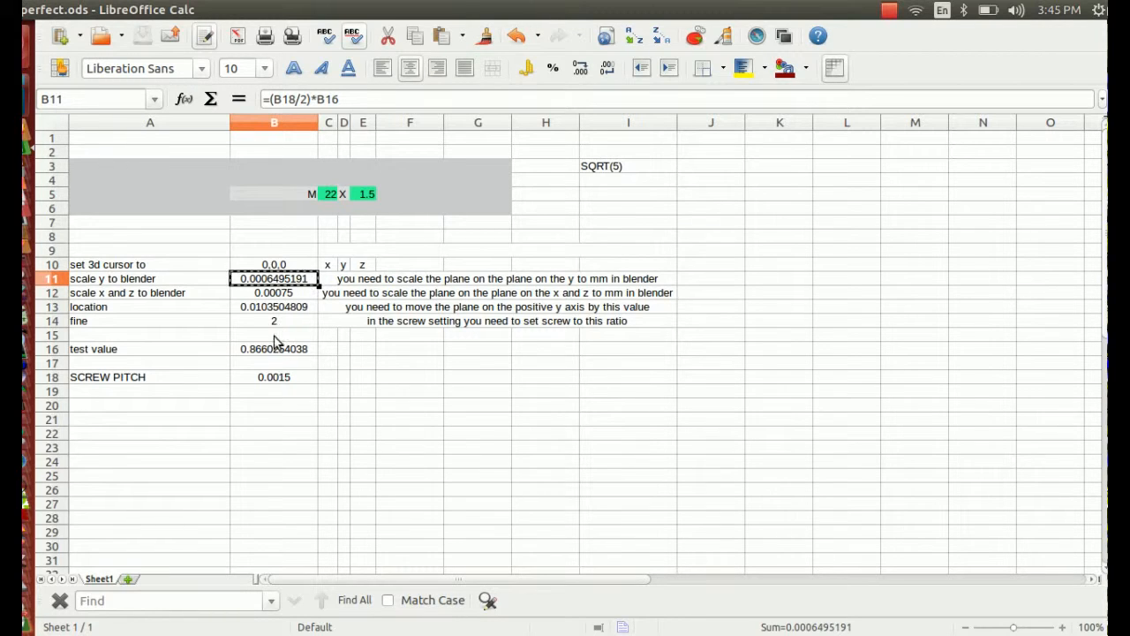
pyautogui.click(274, 348)
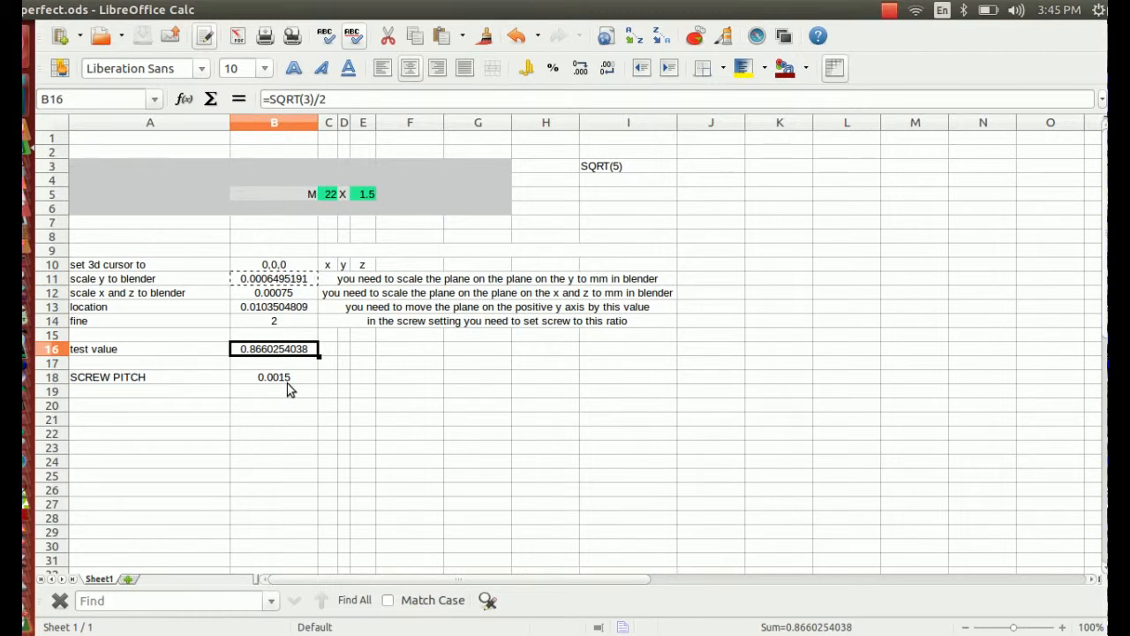
pyautogui.click(274, 376)
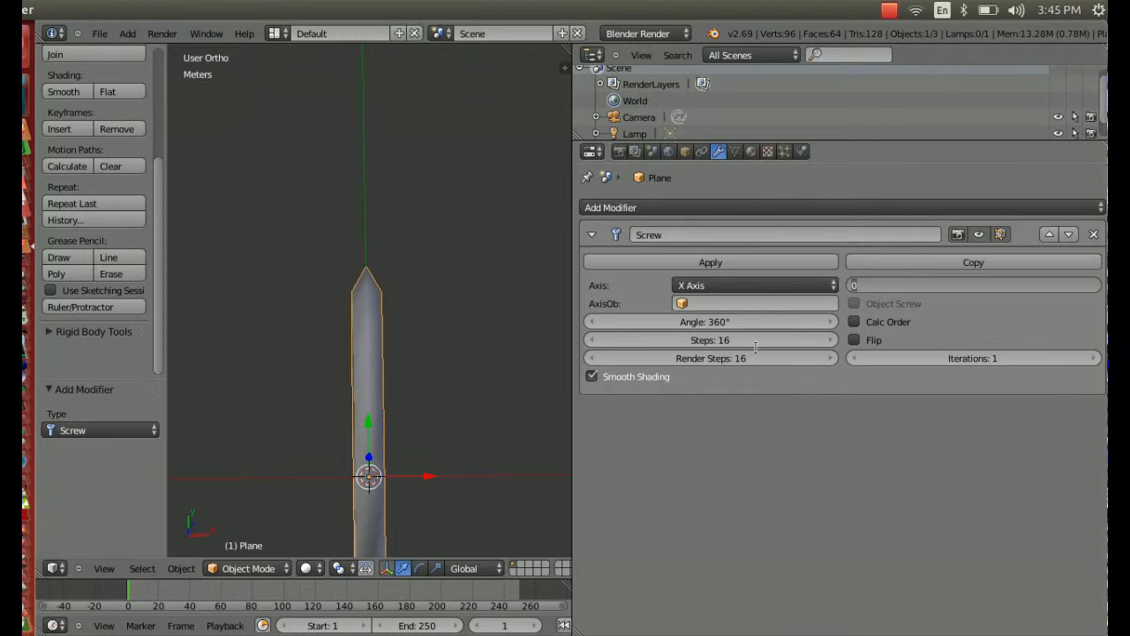
# - Raise the Screw modifier's Steps from 80 to 100 for a smooth helical coil
pyautogui.moveTo(971, 284); pyautogui.dragTo(1007, 285)
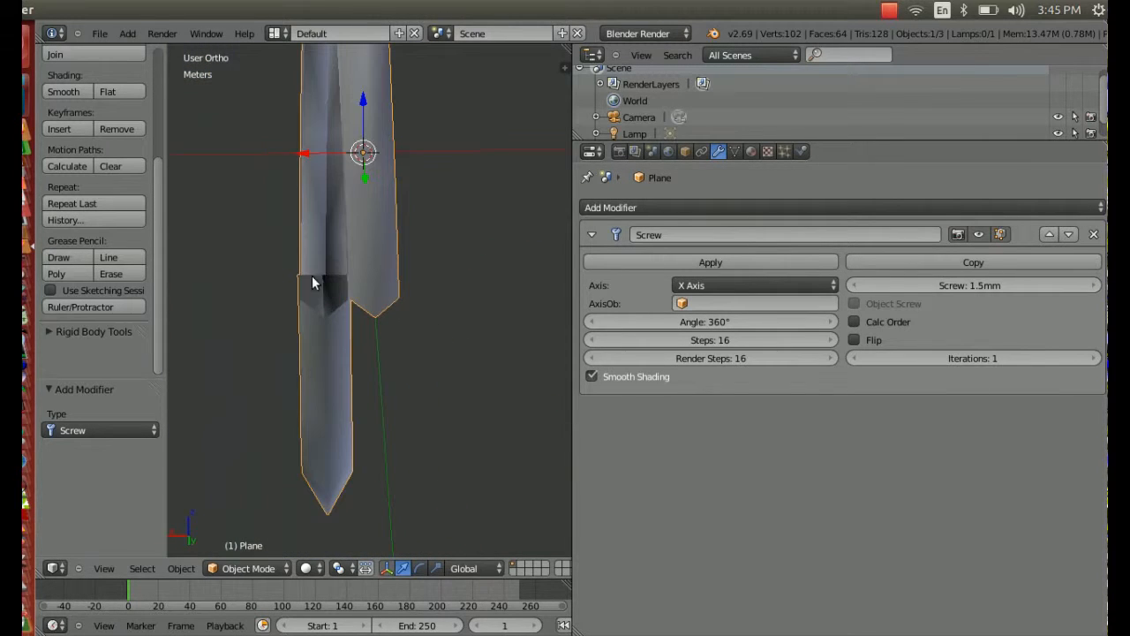
pyautogui.moveTo(556, 312)
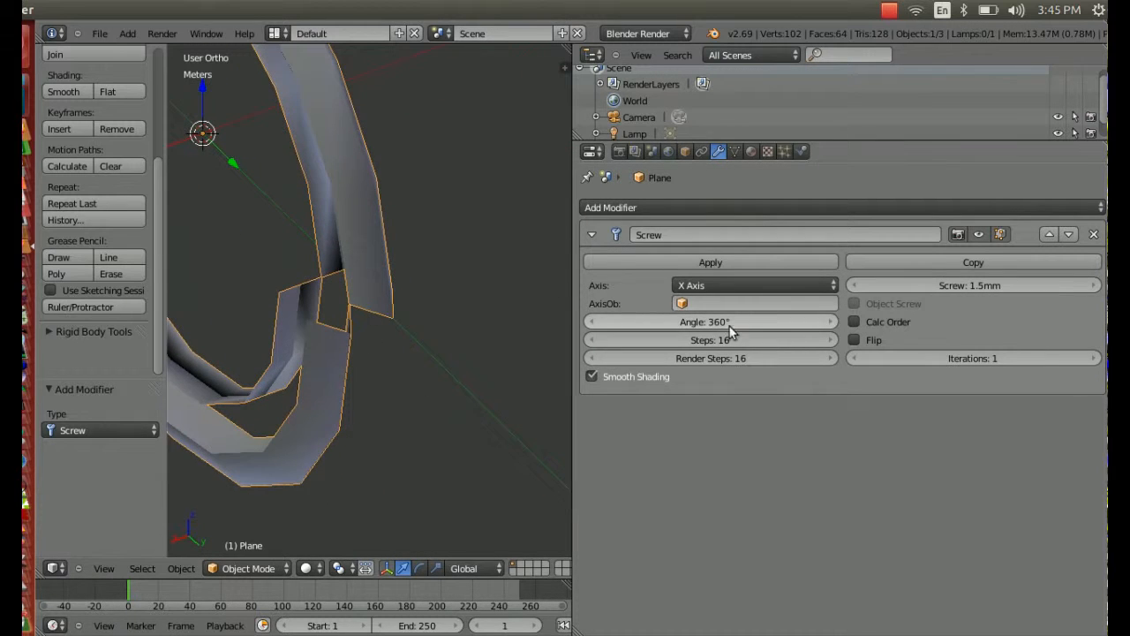
pyautogui.click(710, 339)
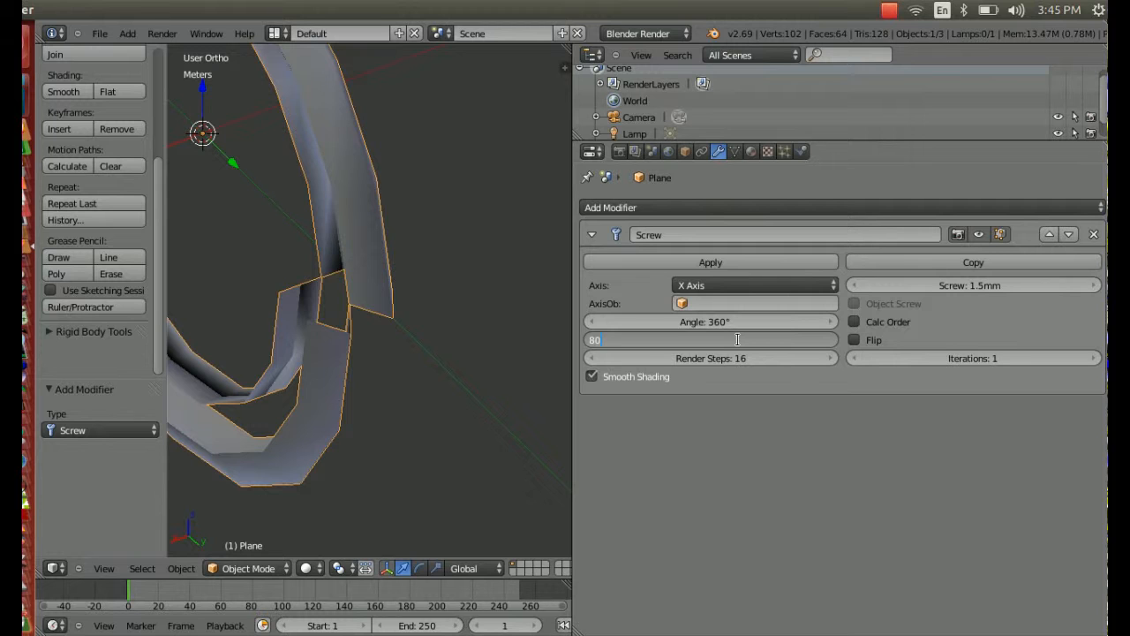
pyautogui.write('80')
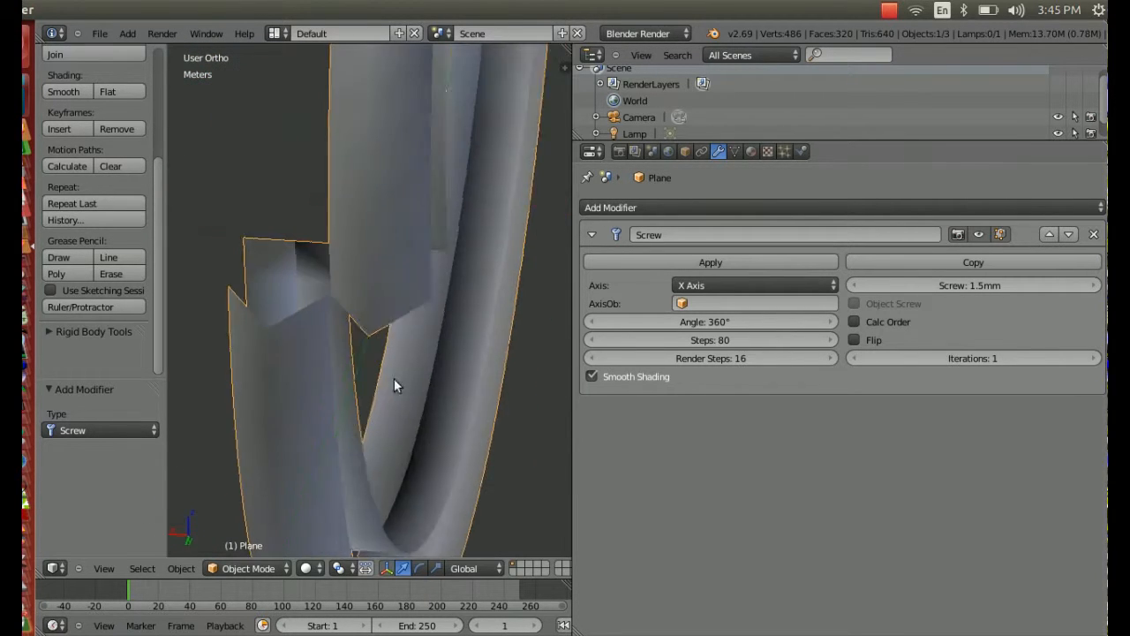
pyautogui.press('Tab')
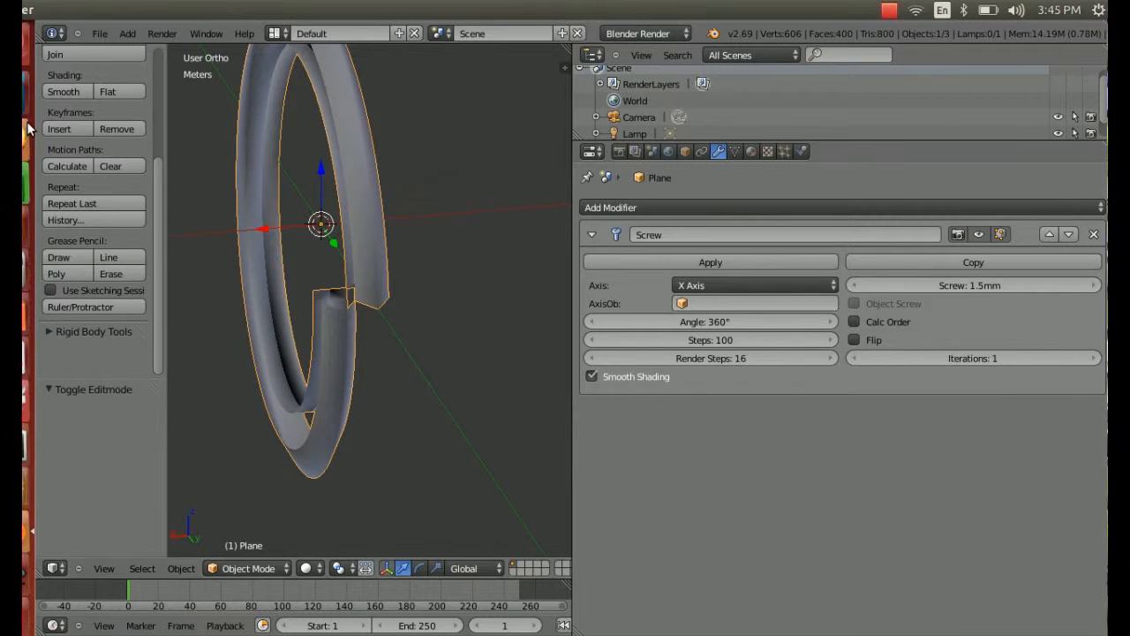
# - Increase Screw Iterations to 5 and frame the whole five-turn threaded cylinder
pyautogui.click(1085, 359)
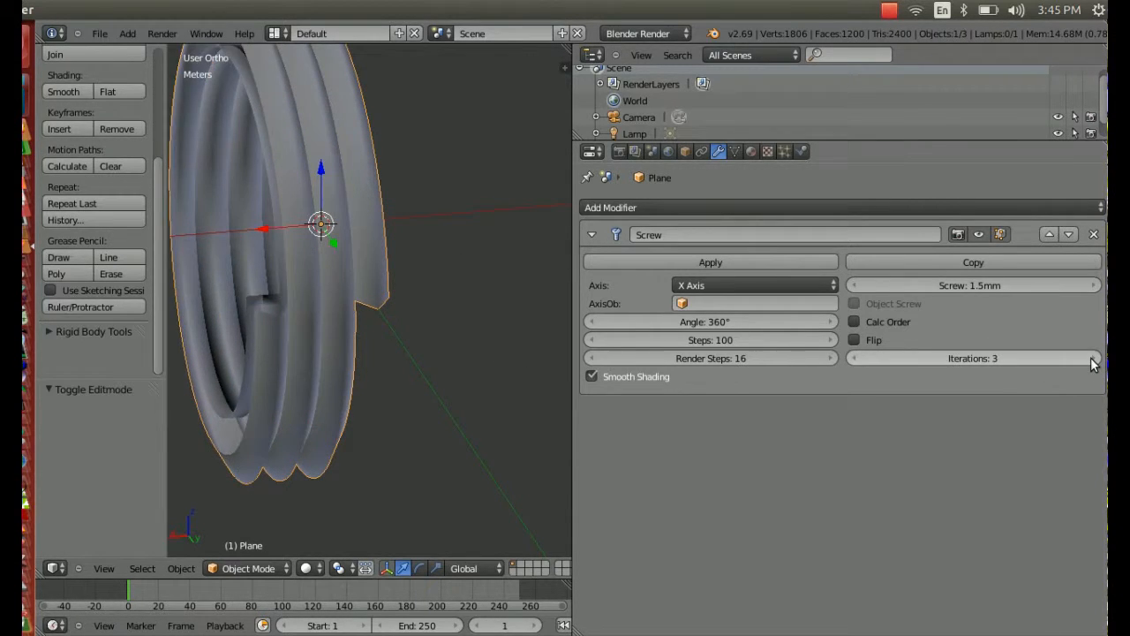
pyautogui.click(1086, 358)
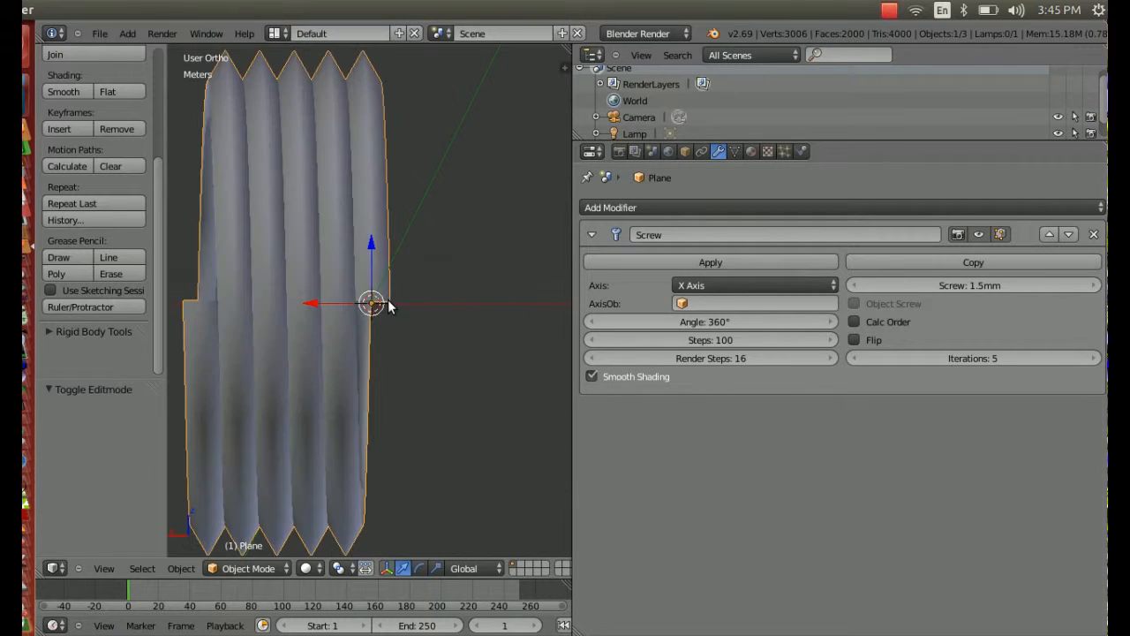
pyautogui.moveTo(388, 307); pyautogui.dragTo(428, 405)
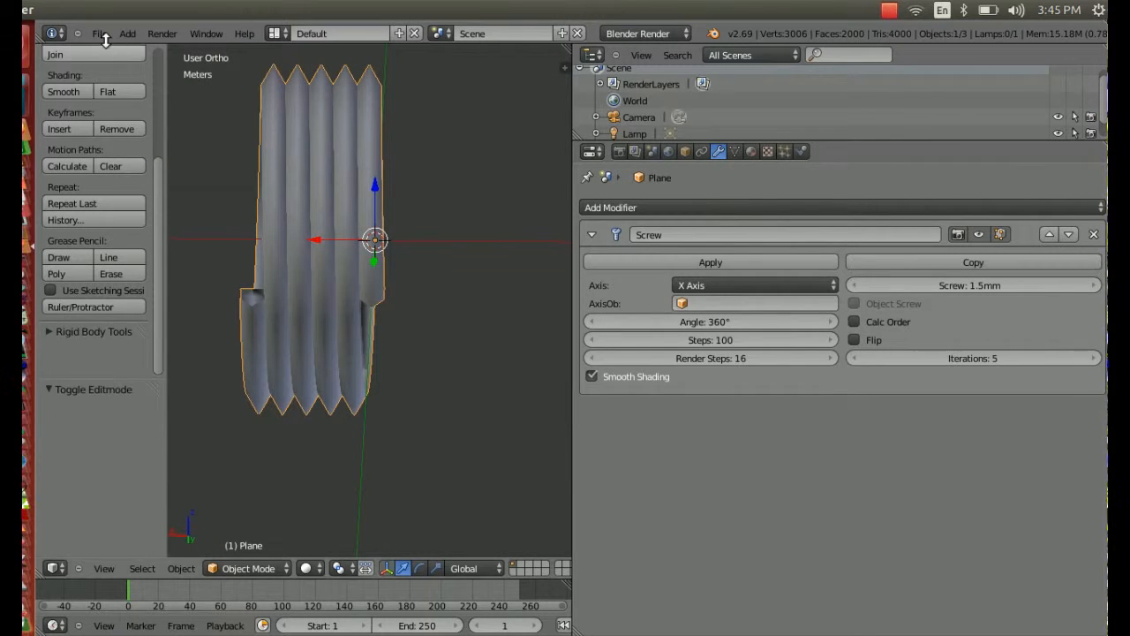
pyautogui.click(99, 33)
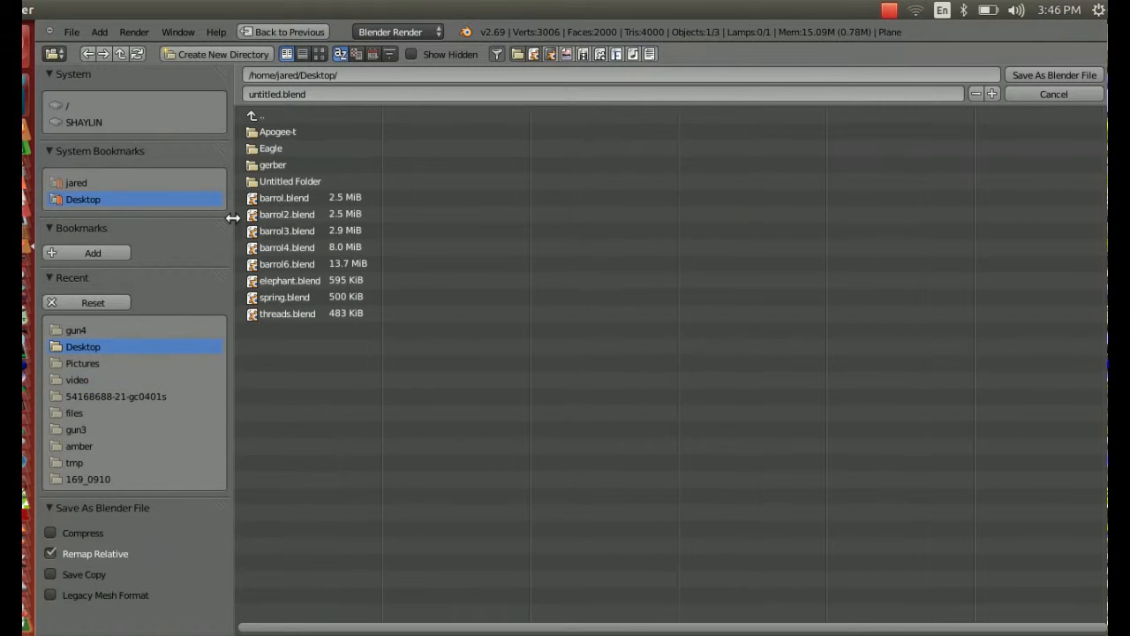
# - Name the file screw_perfect and save it to the Desktop
pyautogui.write('screwp')
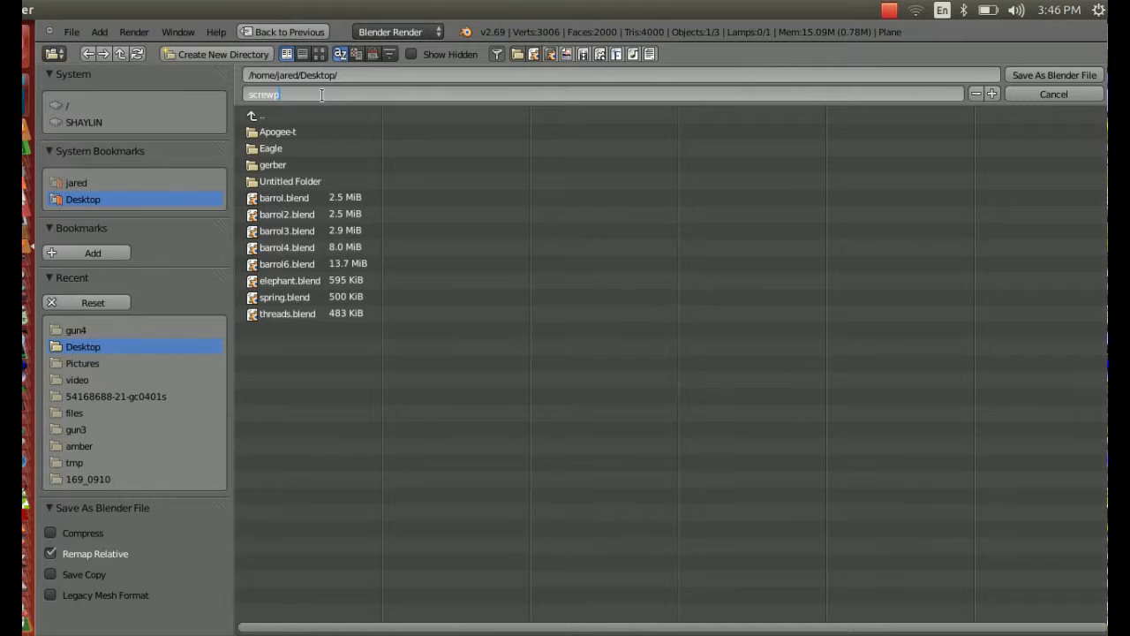
pyautogui.write('erfect')
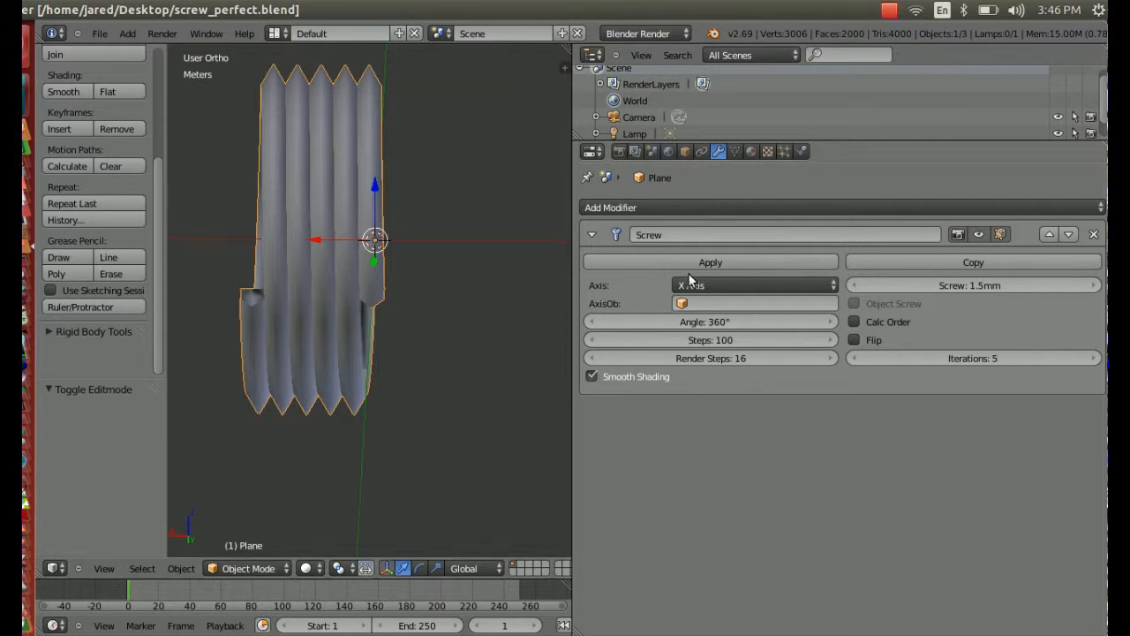
# - Apply the Screw modifier, select all, and Remove Doubles, leaving 2204 vertices
pyautogui.click(710, 261)
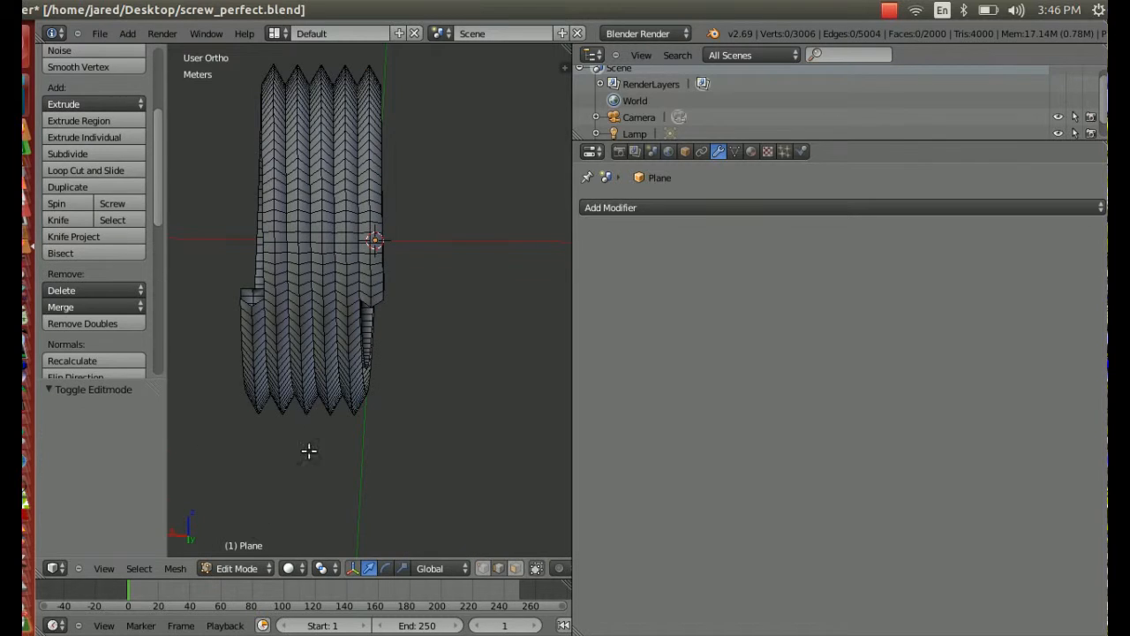
pyautogui.press('A')
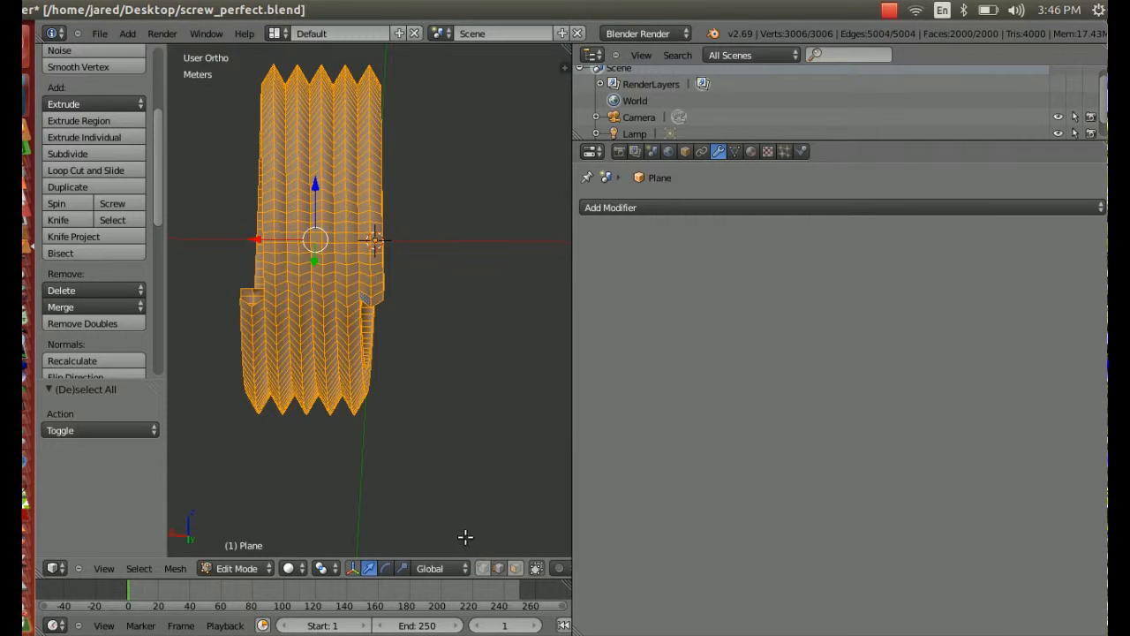
pyautogui.click(82, 257)
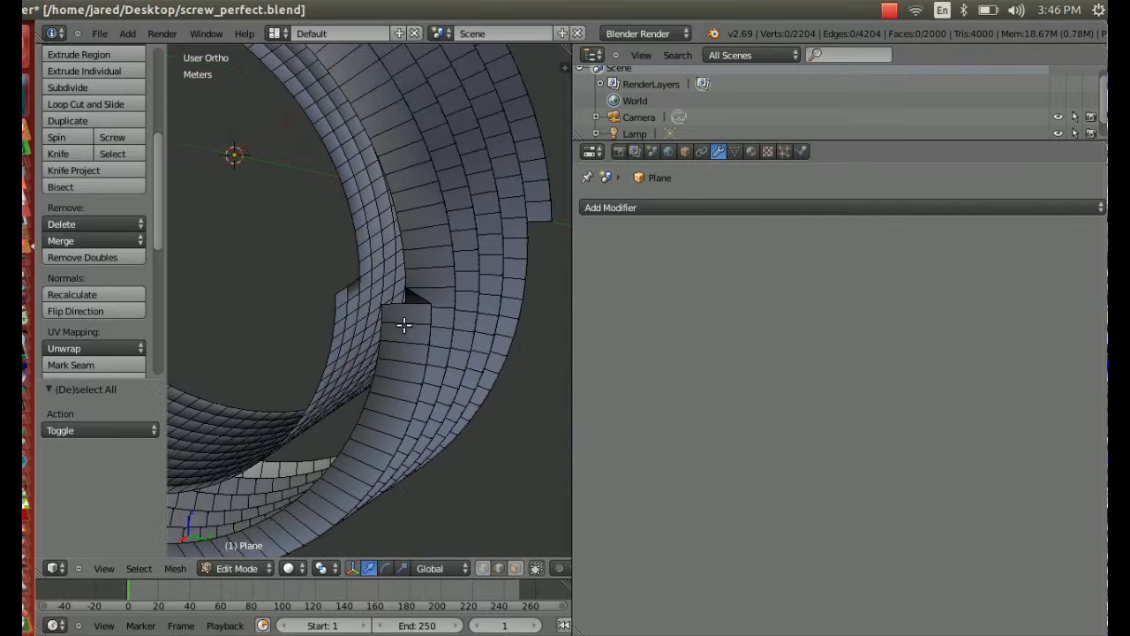
# - Orbit to the thread's end and select its open boundary edge
pyautogui.click(382, 313)
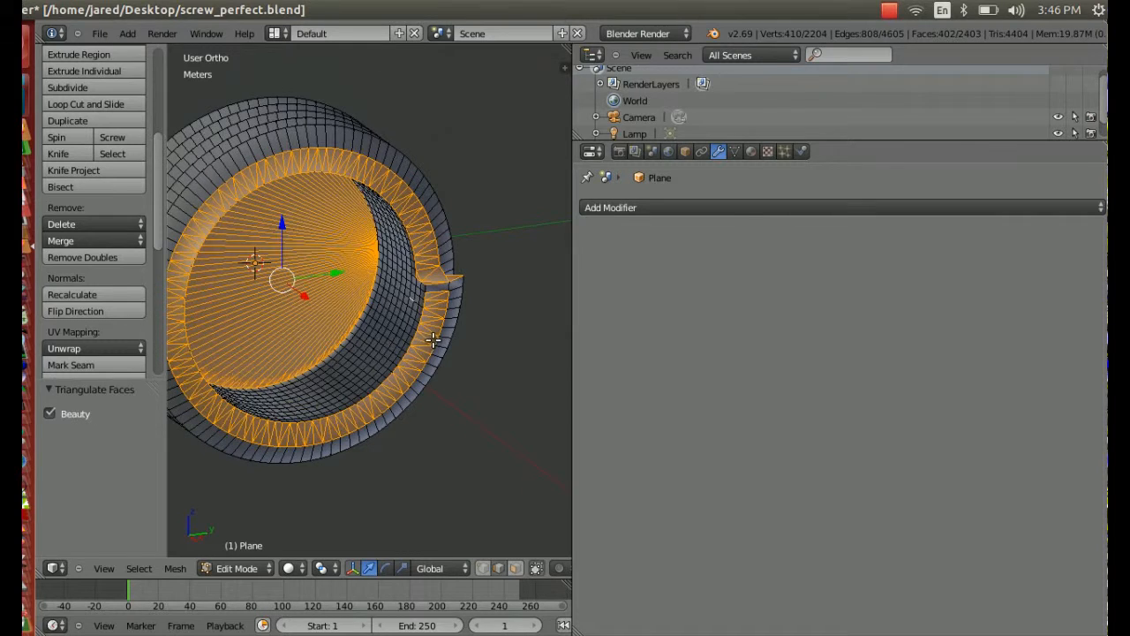
pyautogui.moveTo(432, 340); pyautogui.dragTo(410, 323)
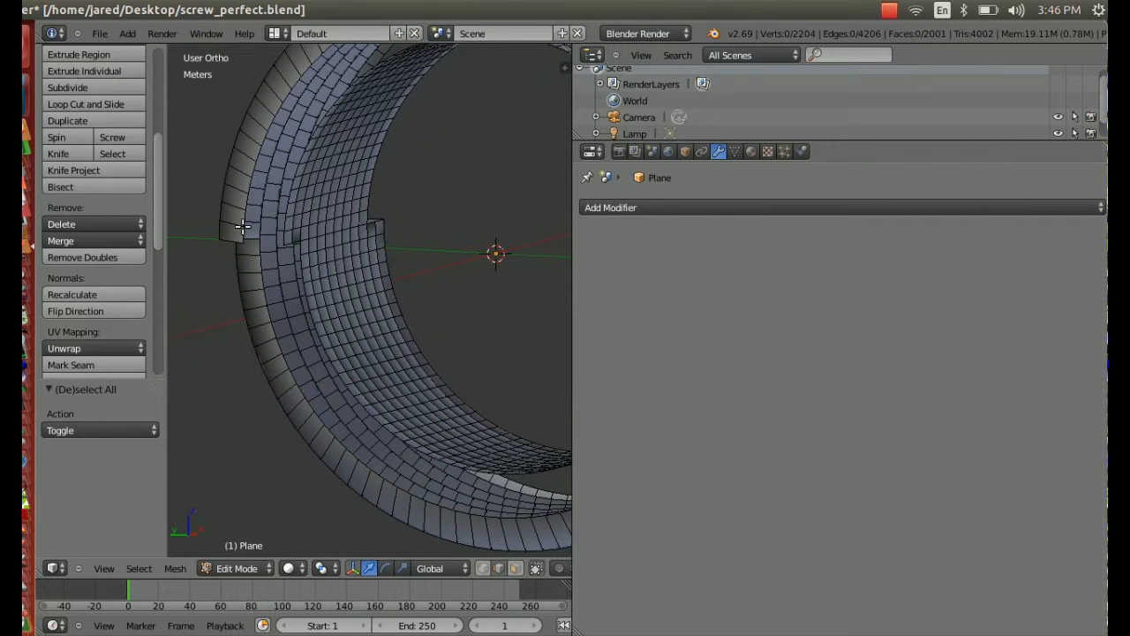
pyautogui.click(263, 236)
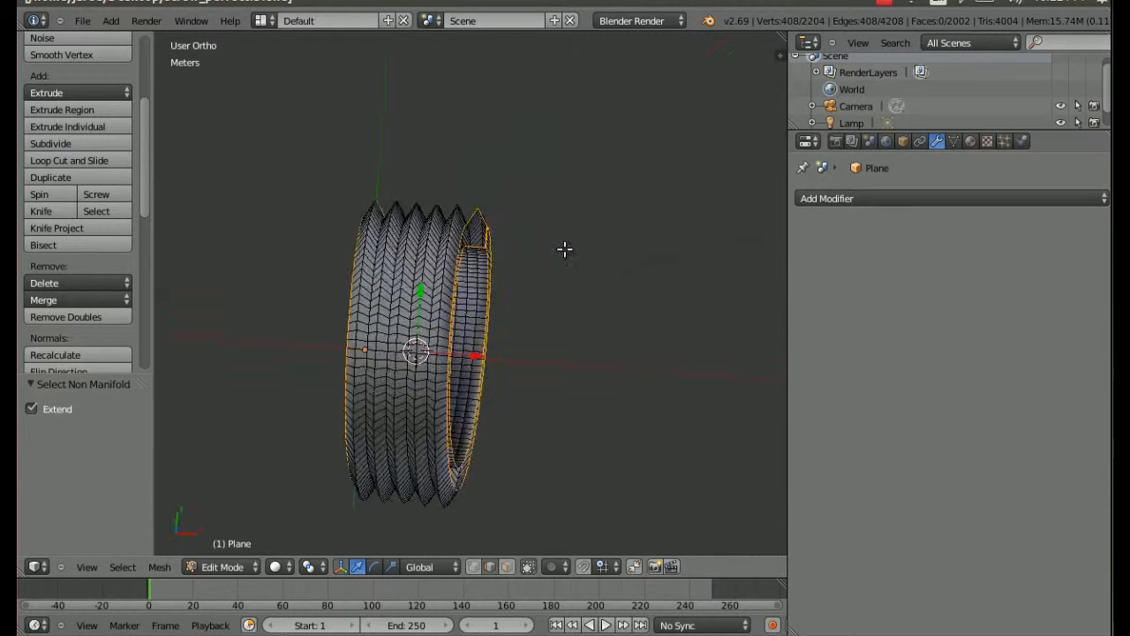
# - Grid Fill the open end boundary and orbit to check the new faces
pyautogui.press('KP_7')
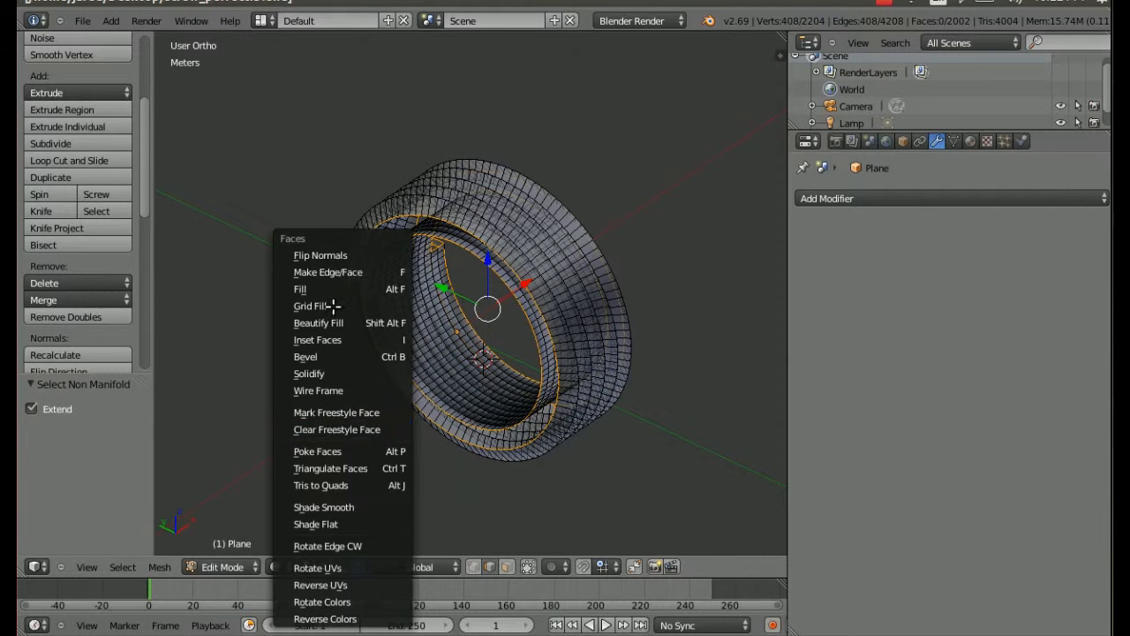
pyautogui.click(310, 305)
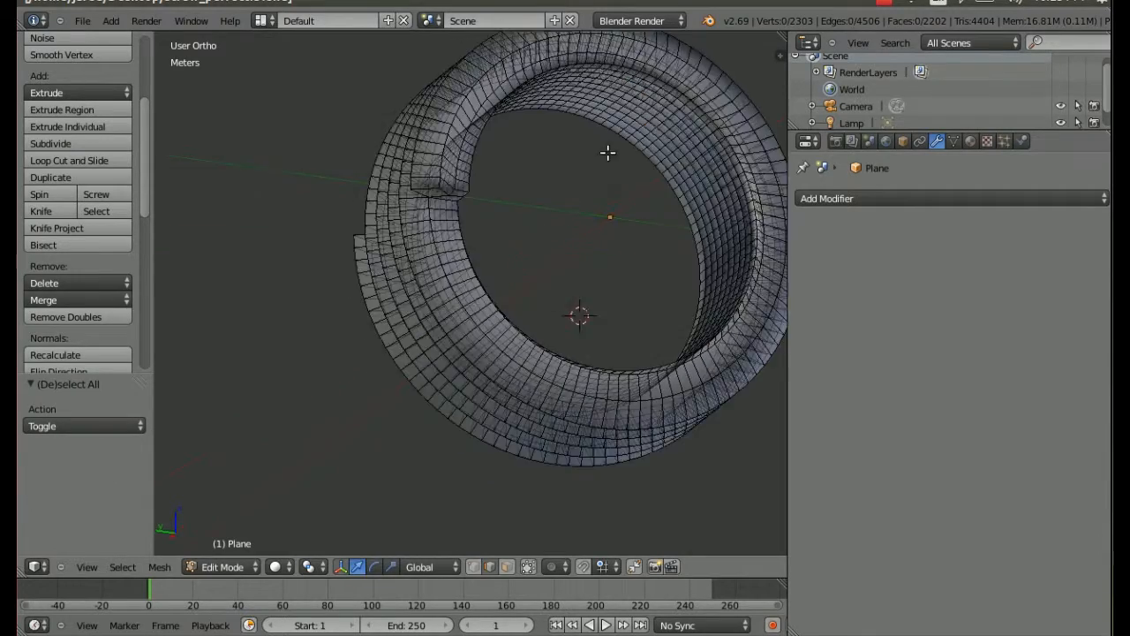
pyautogui.moveTo(607, 153); pyautogui.dragTo(543, 544)
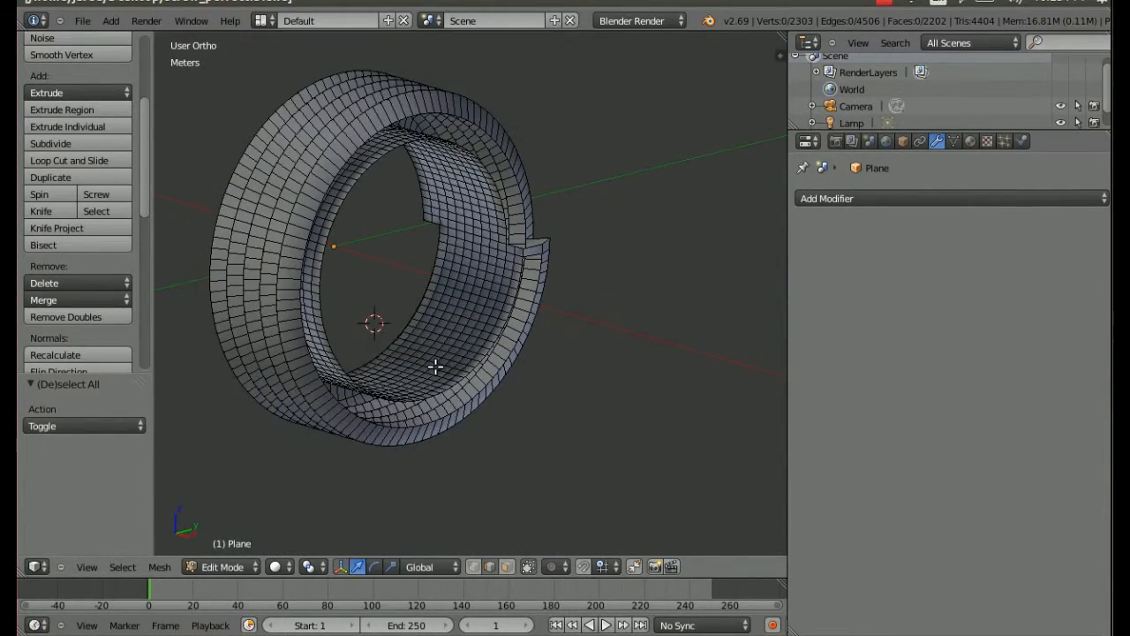
# - Select the remaining non-manifold edges and orbit around both thread ends for holes
pyautogui.click(122, 567)
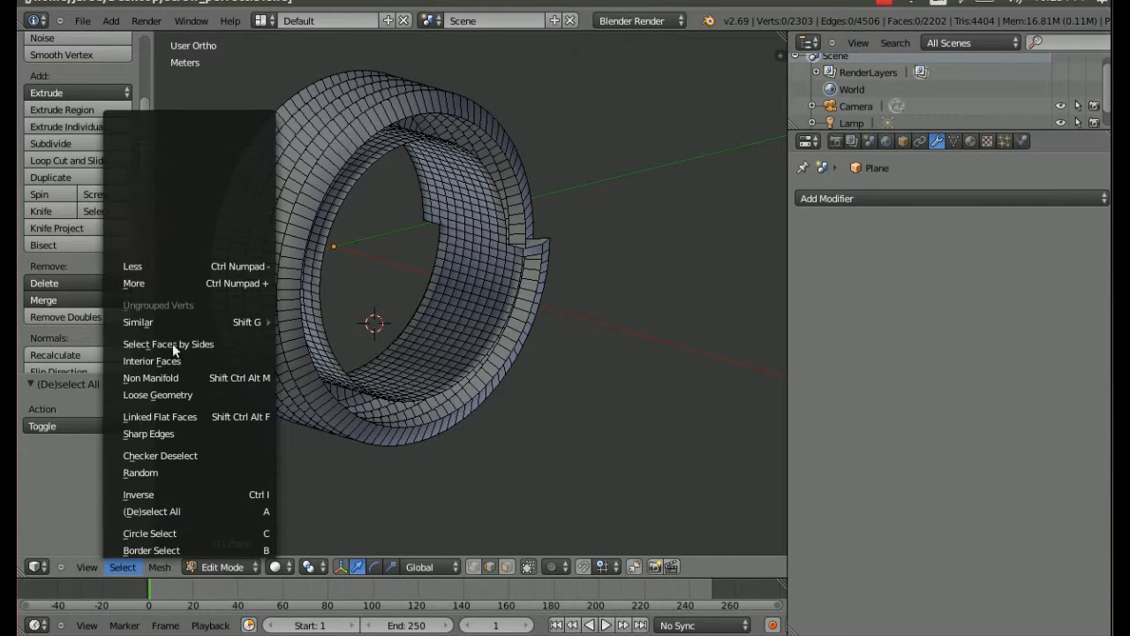
pyautogui.click(150, 378)
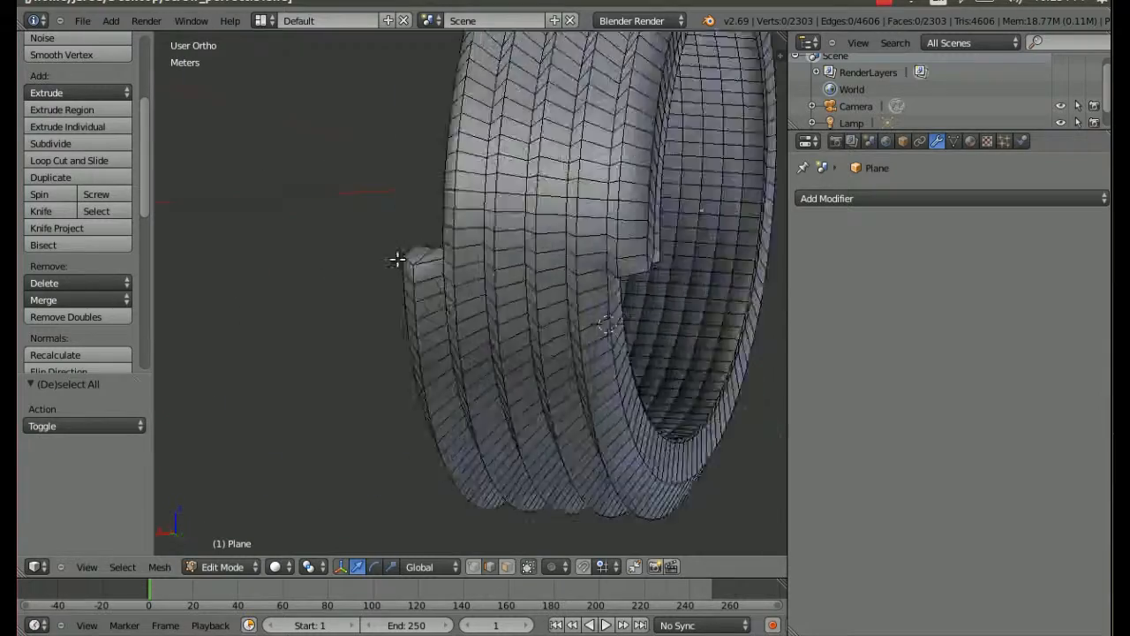
pyautogui.moveTo(397, 259); pyautogui.dragTo(483, 360)
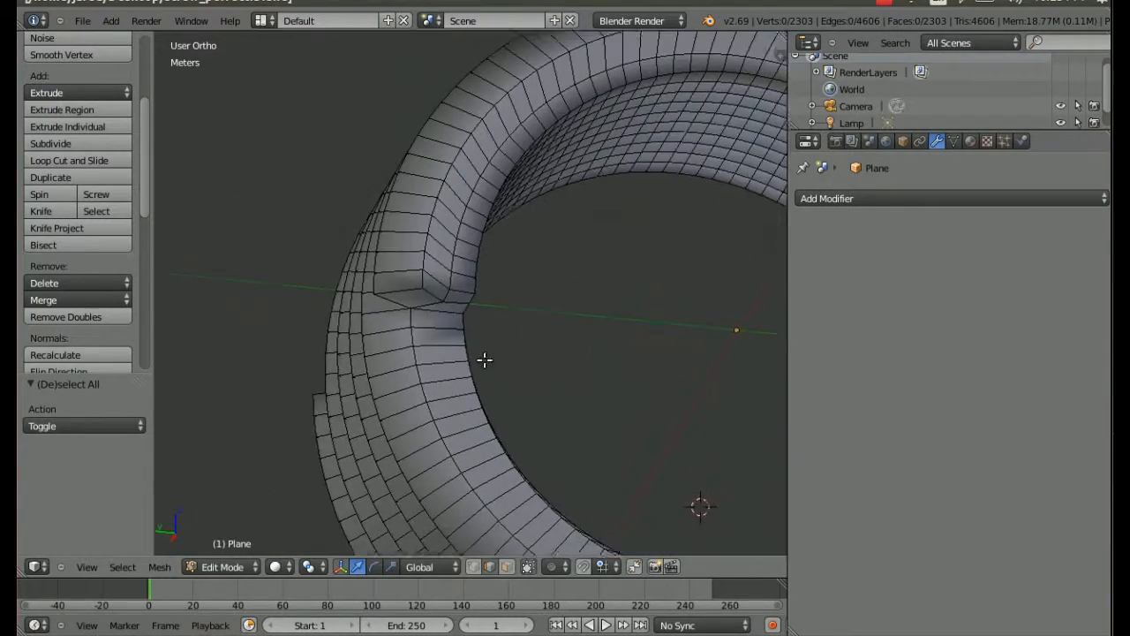
pyautogui.moveTo(485, 353); pyautogui.dragTo(451, 256)
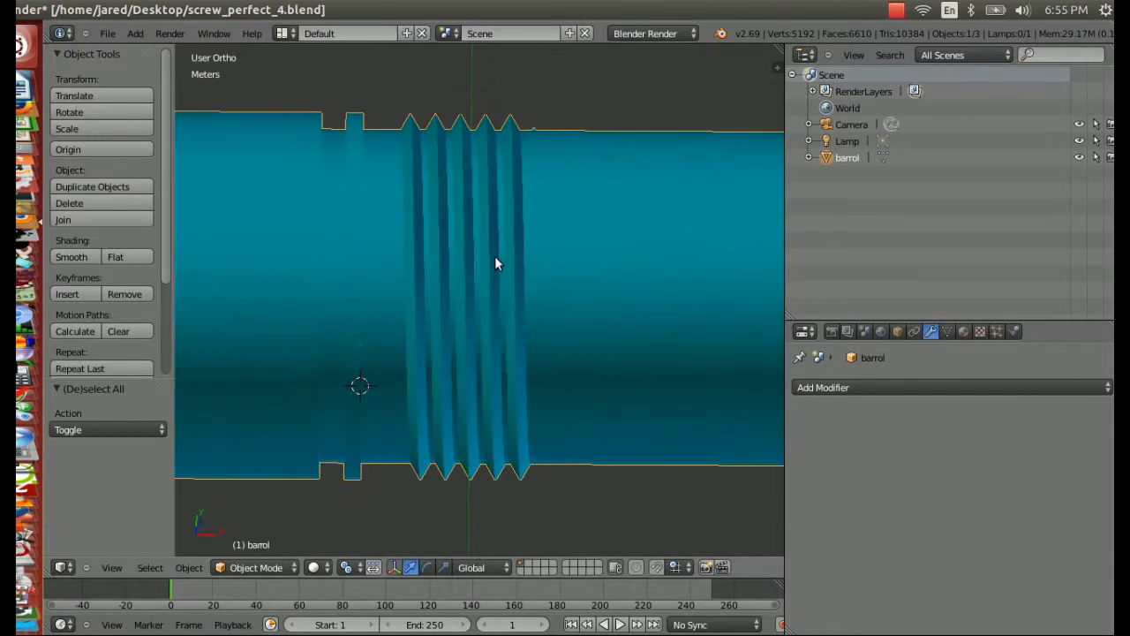
# - Separate barrel, threads and tip objects, add an Intersect Boolean to the barrel, and orbit
pyautogui.moveTo(494, 265); pyautogui.dragTo(516, 287)
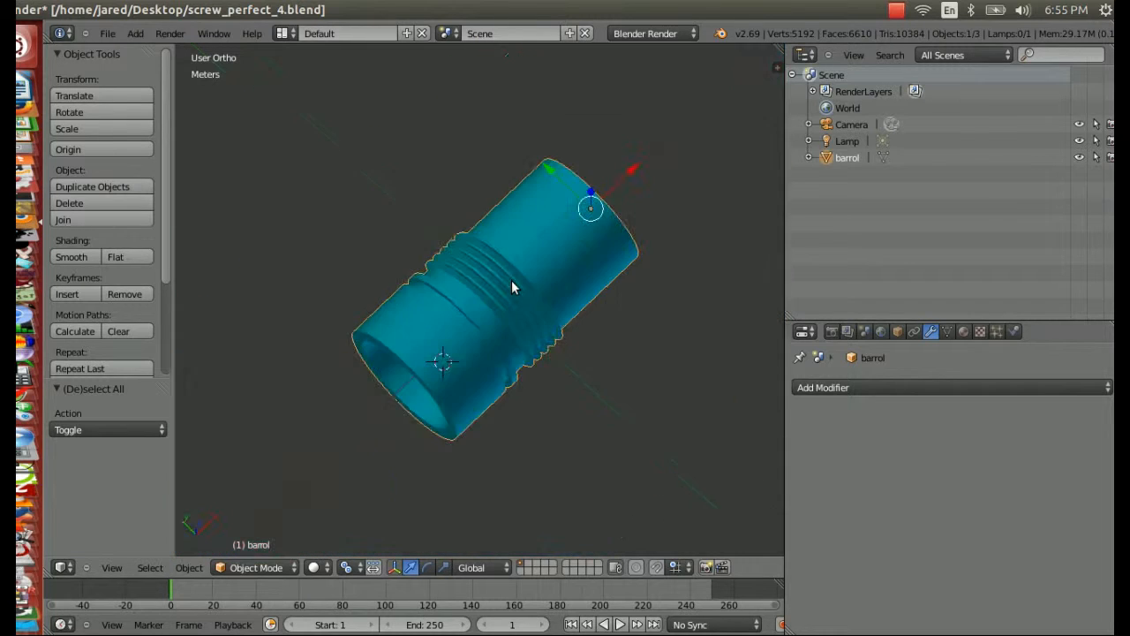
pyautogui.moveTo(514, 287); pyautogui.dragTo(556, 291)
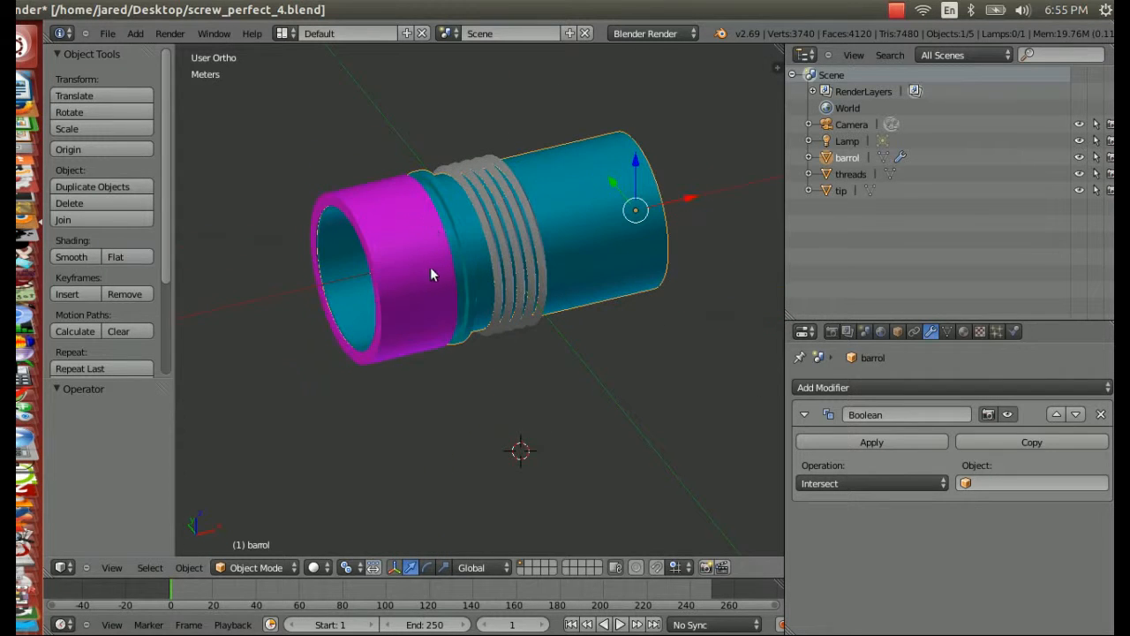
pyautogui.press('Tab')
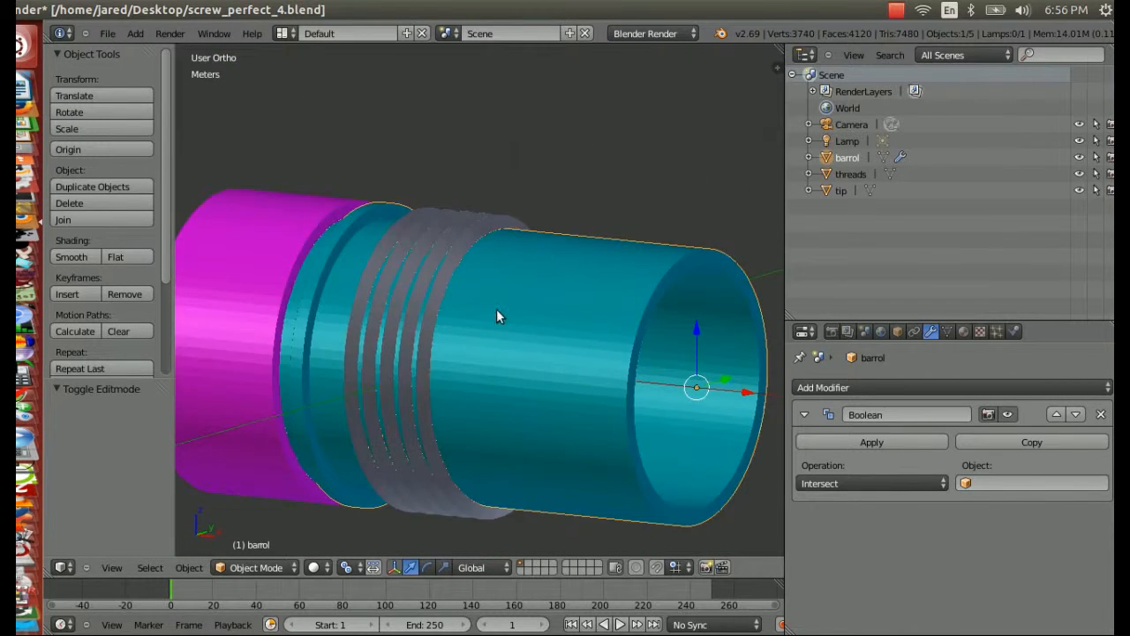
pyautogui.moveTo(499, 316); pyautogui.dragTo(636, 270)
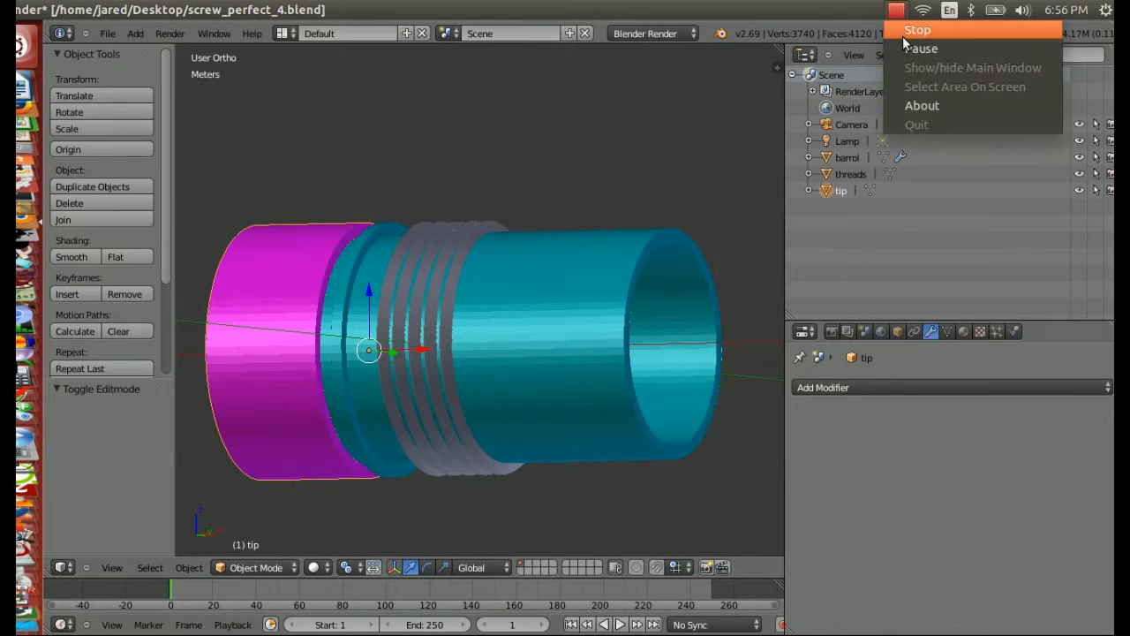
pyautogui.moveTo(18, 124)
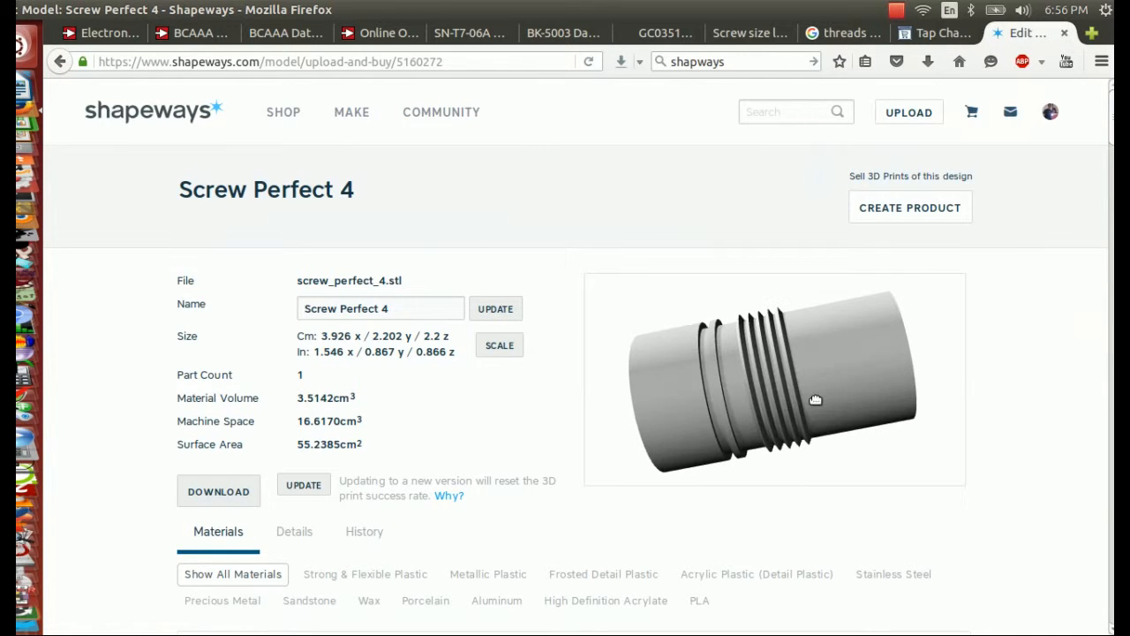
# - Rotate the Screw Perfect 4 preview and scroll to Strong & Flexible Plastic prices from $5.97
pyautogui.moveTo(814, 400); pyautogui.dragTo(819, 362)
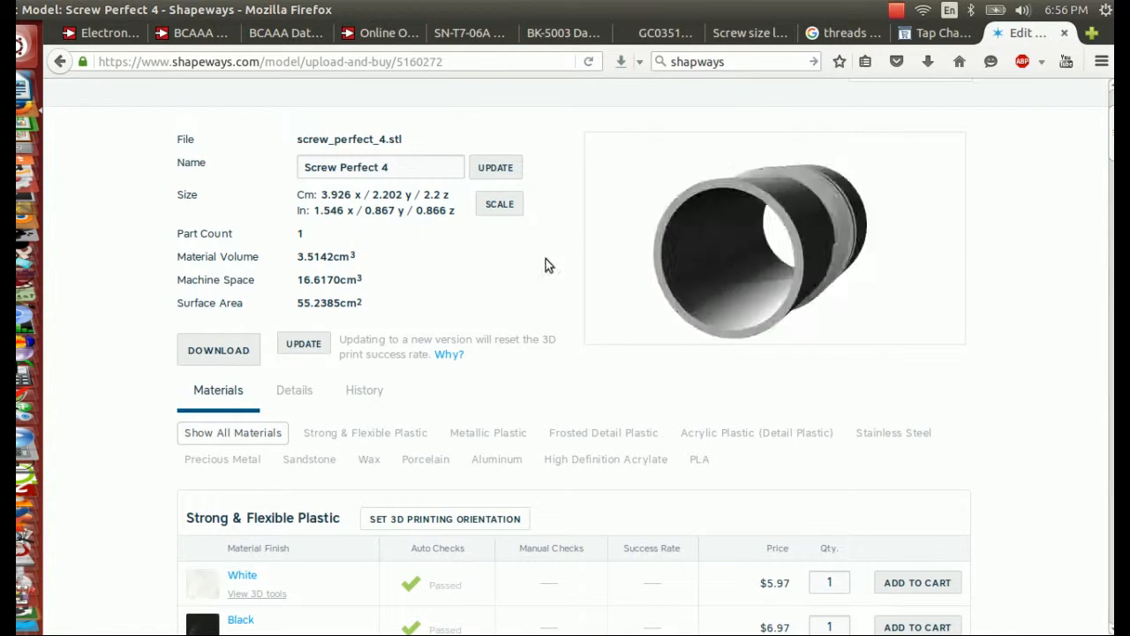
pyautogui.scroll(-3)
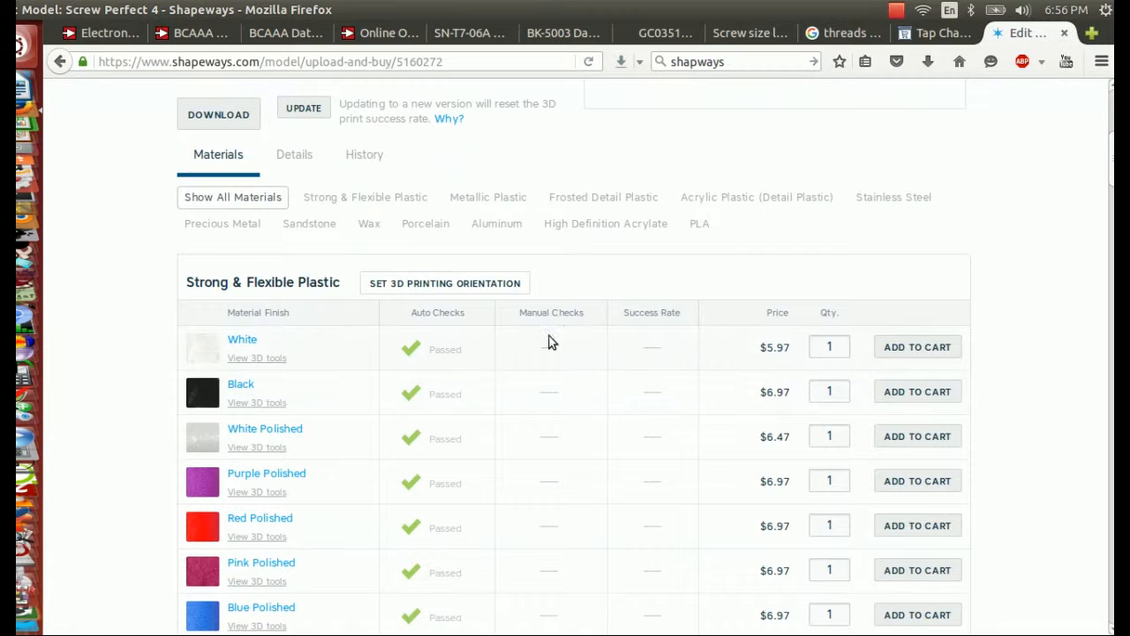